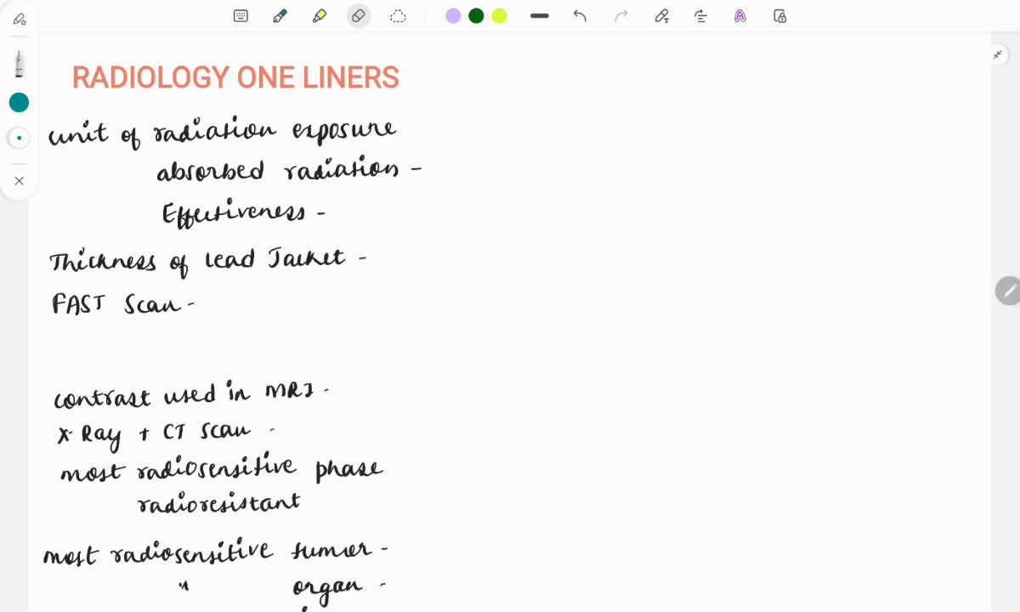
# Write the radiation units (SI - Sv) and the lead jacket thickness 0.5mm in red
pyautogui.click(279, 16)
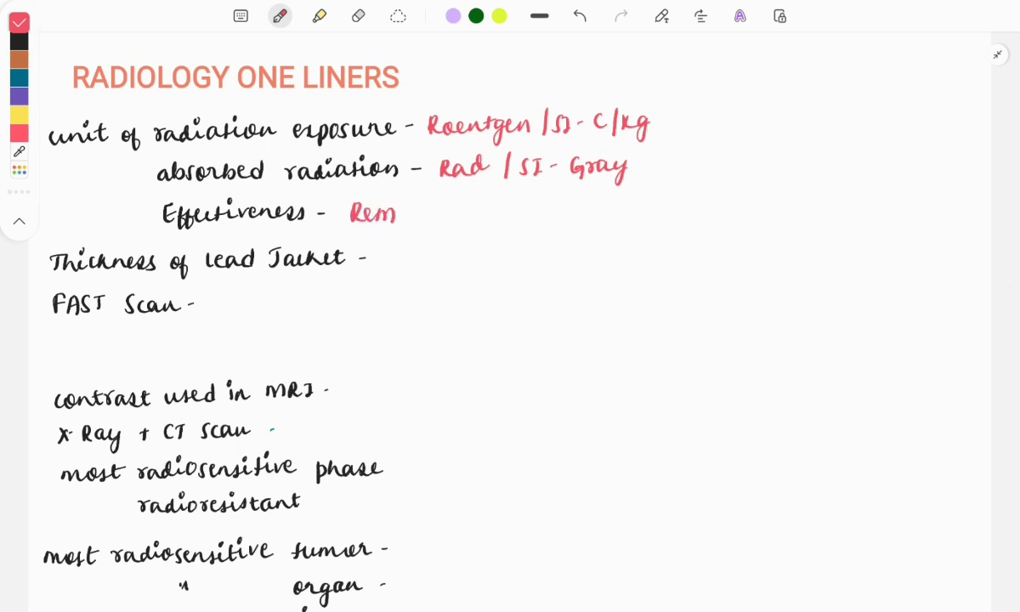
pyautogui.write('/SI - Sv')
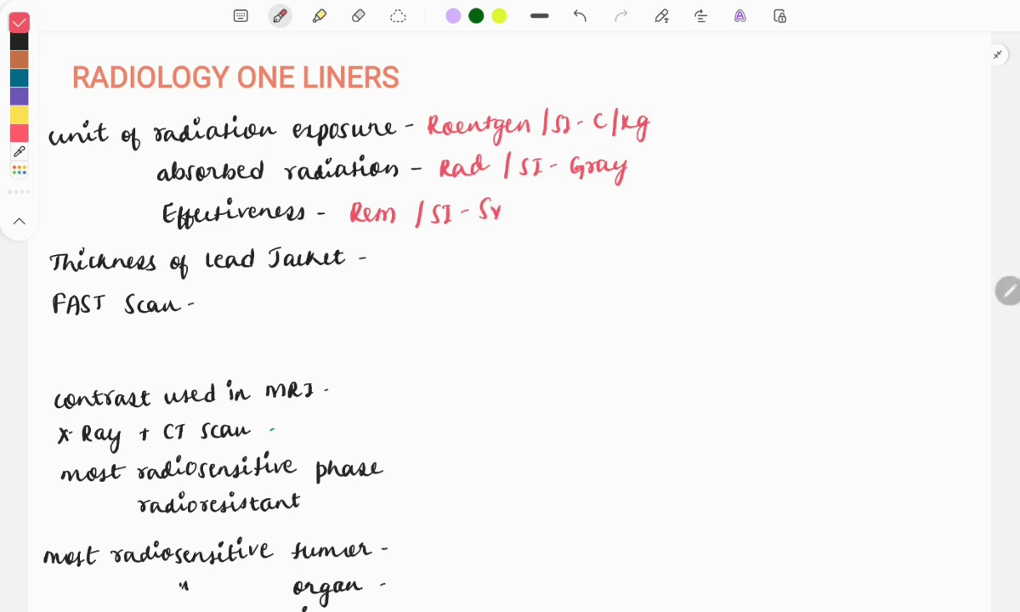
pyautogui.write('0.1')
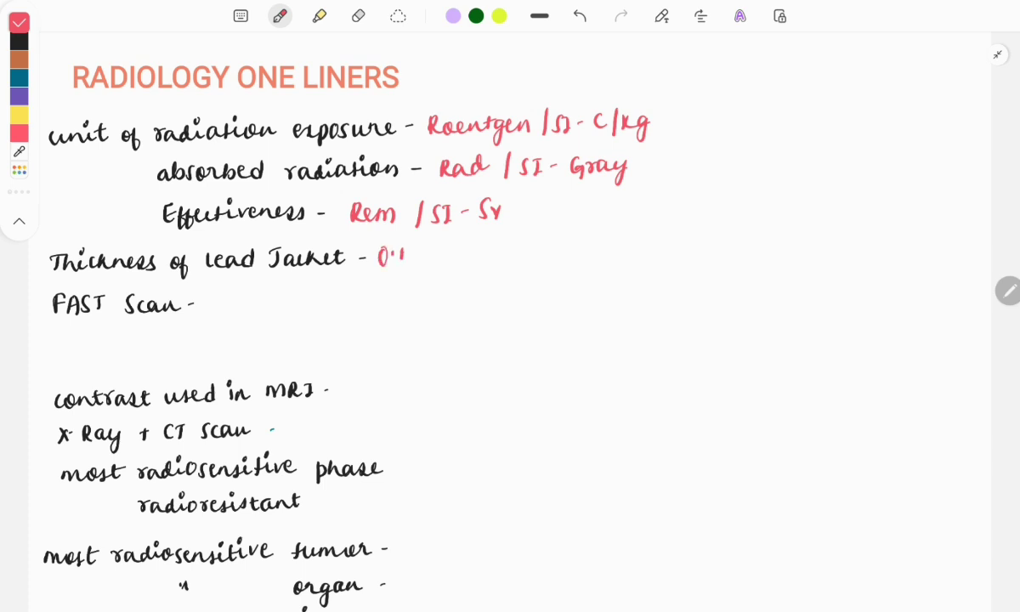
pyautogui.write('5mm')
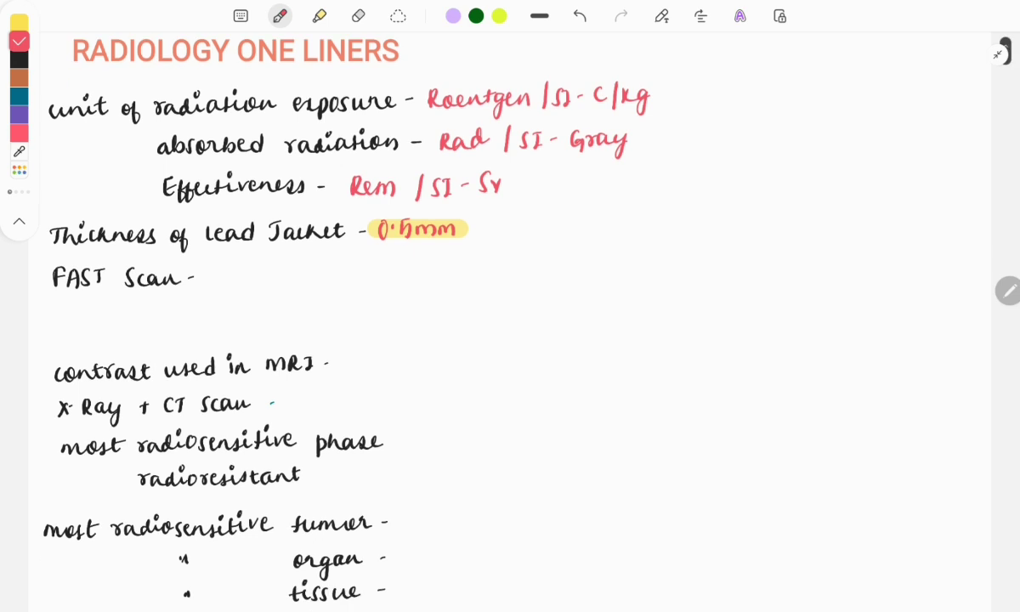
# Write the FAST expansion with a star and list pericardial, RUQ, LUQ and pelvic views
pyautogui.moveTo(69, 309); pyautogui.dragTo(105, 310)
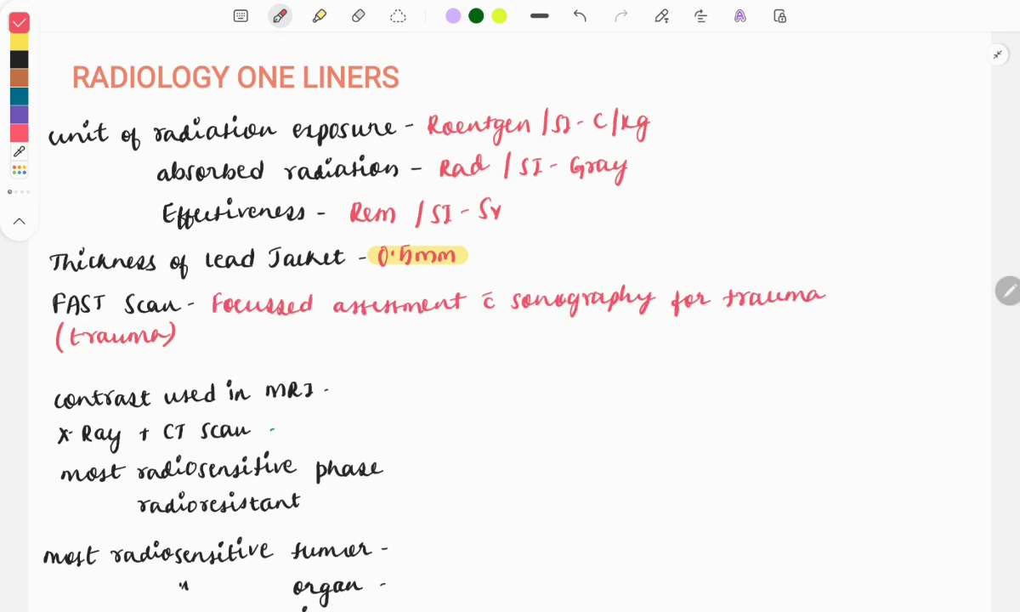
pyautogui.click(836, 272)
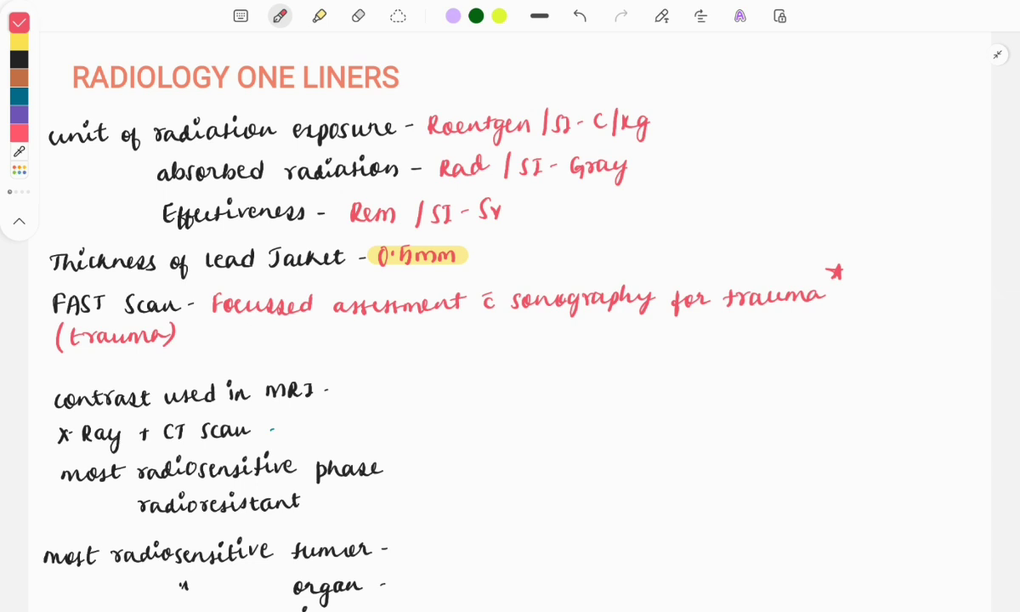
pyautogui.write('peru')
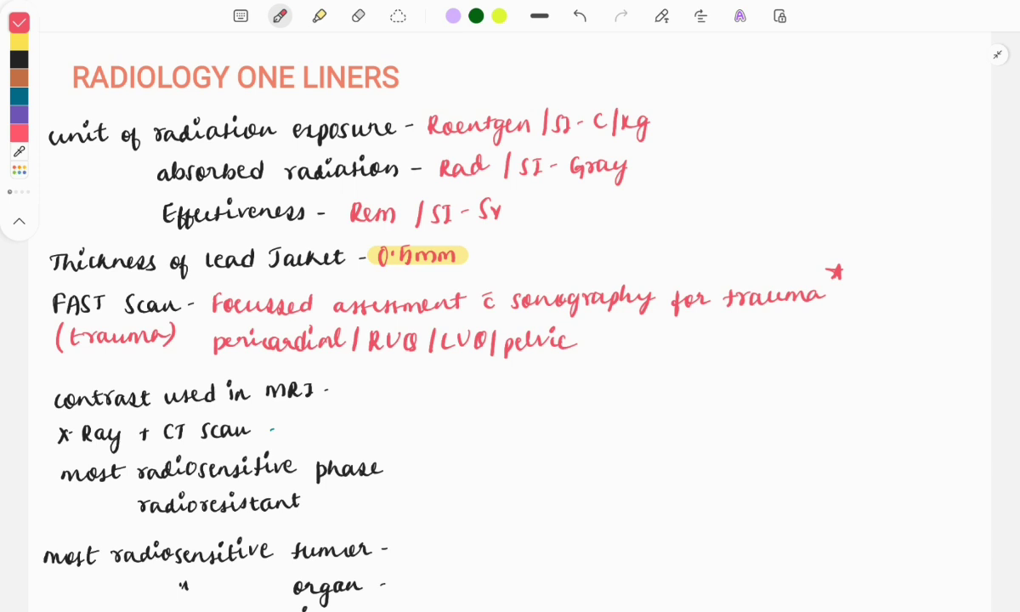
pyautogui.scroll(-3)
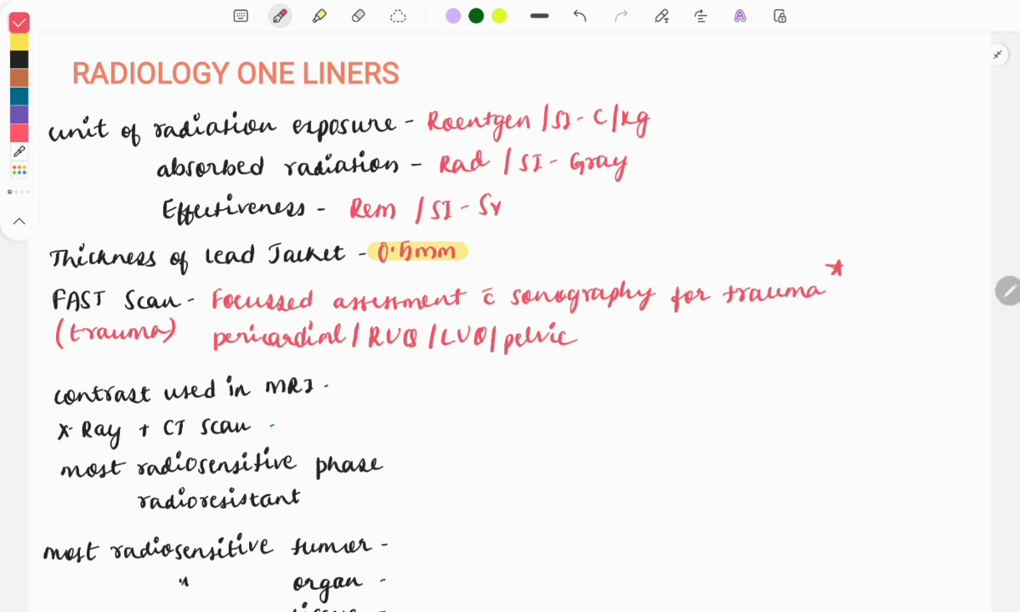
pyautogui.scroll(3)
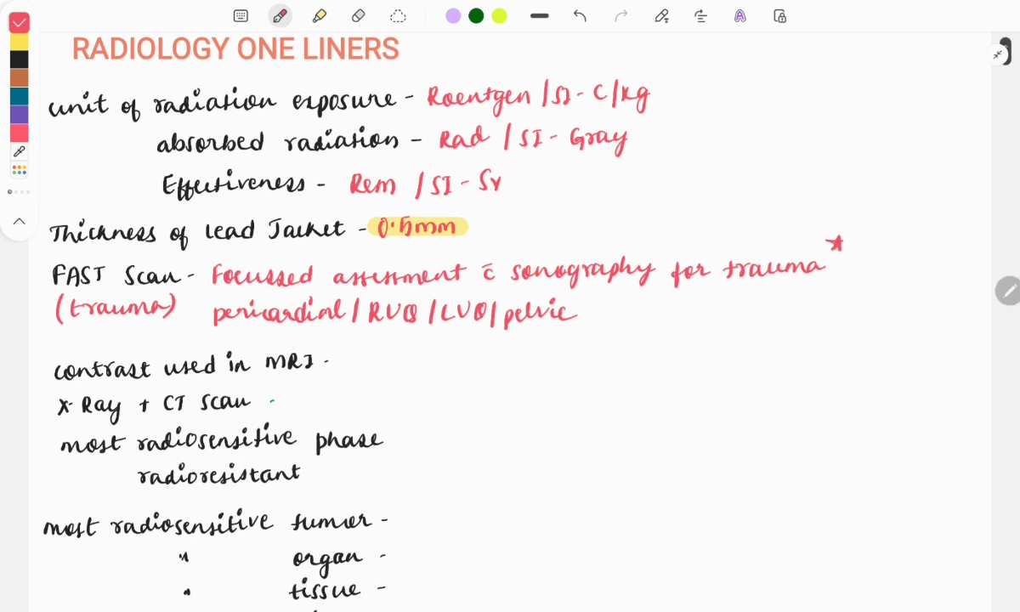
# Write Gadolinium beside MRI contrast and Same principle beside X-Ray/CT
pyautogui.write('Gadolinium')
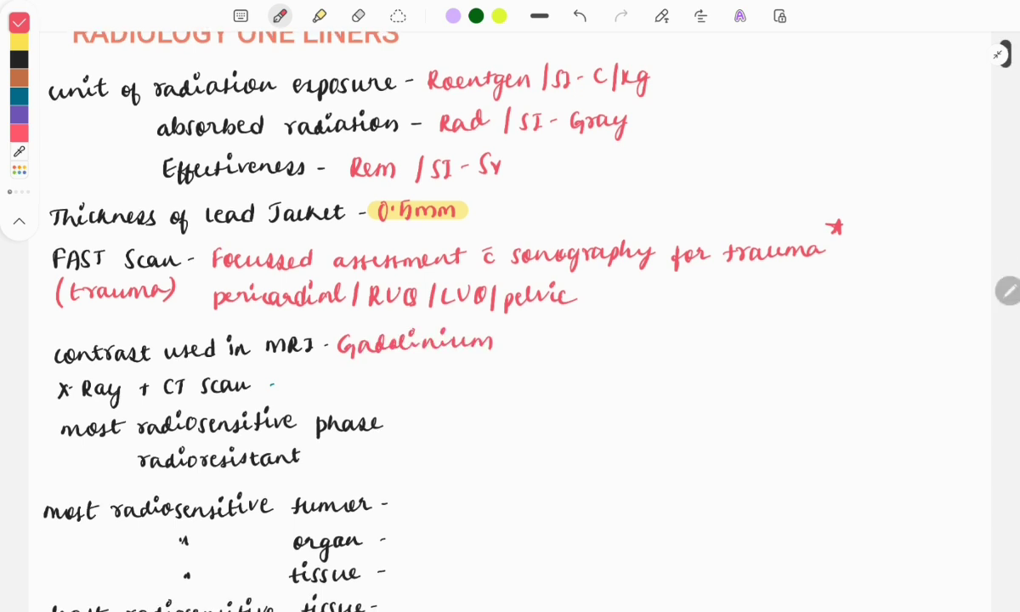
pyautogui.click(293, 385)
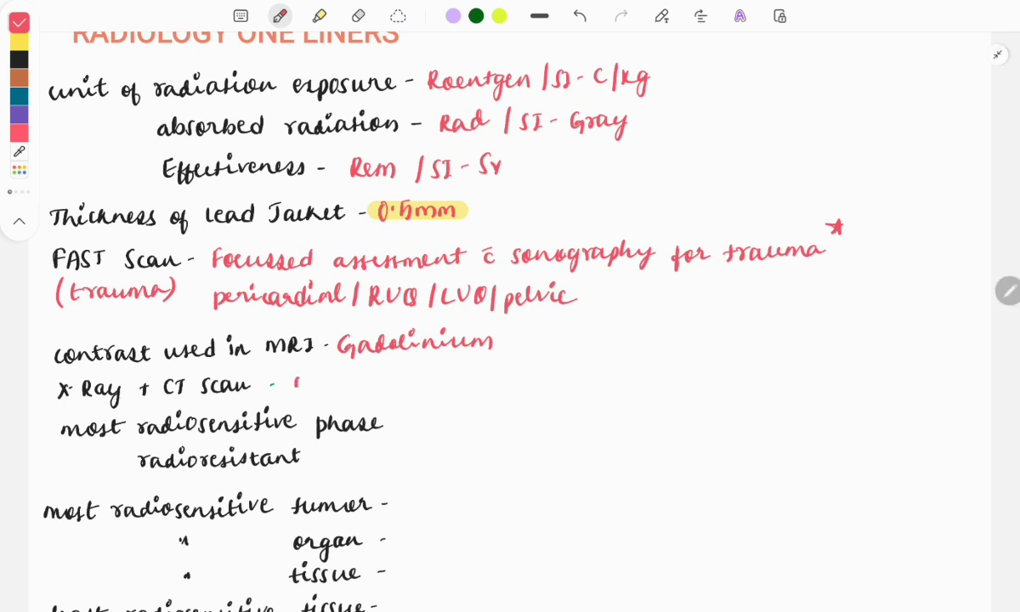
pyautogui.write('Sa')
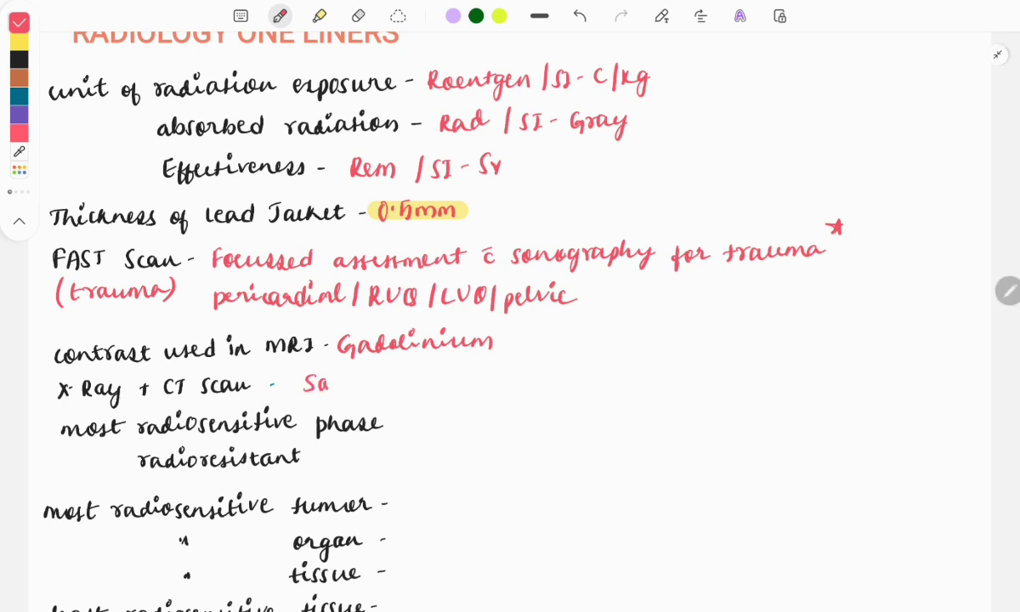
pyautogui.write('Same principle')
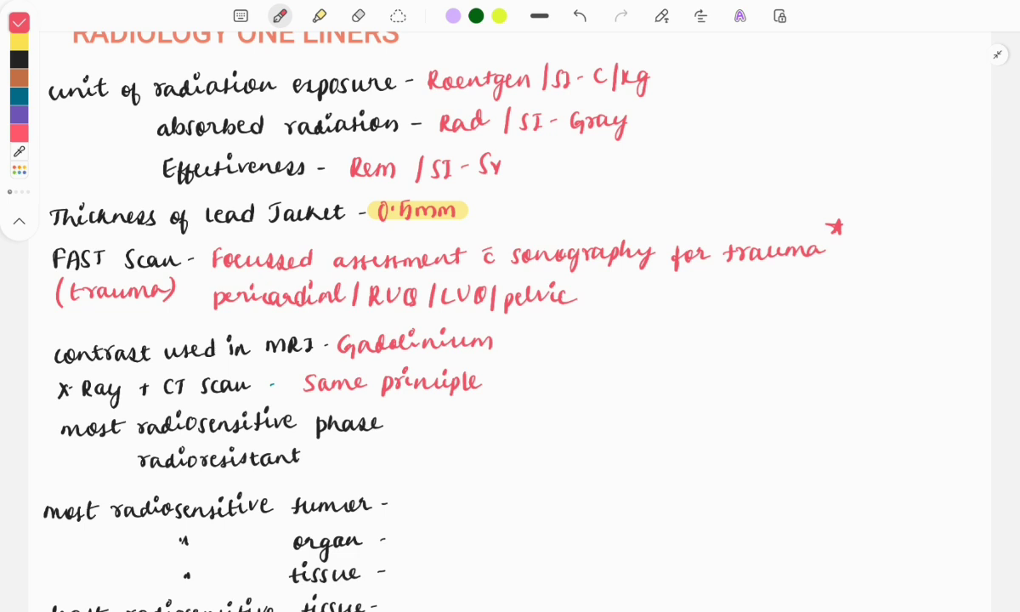
# Write G2-M as the most radiosensitive phase in red further down the note
pyautogui.scroll(-3)
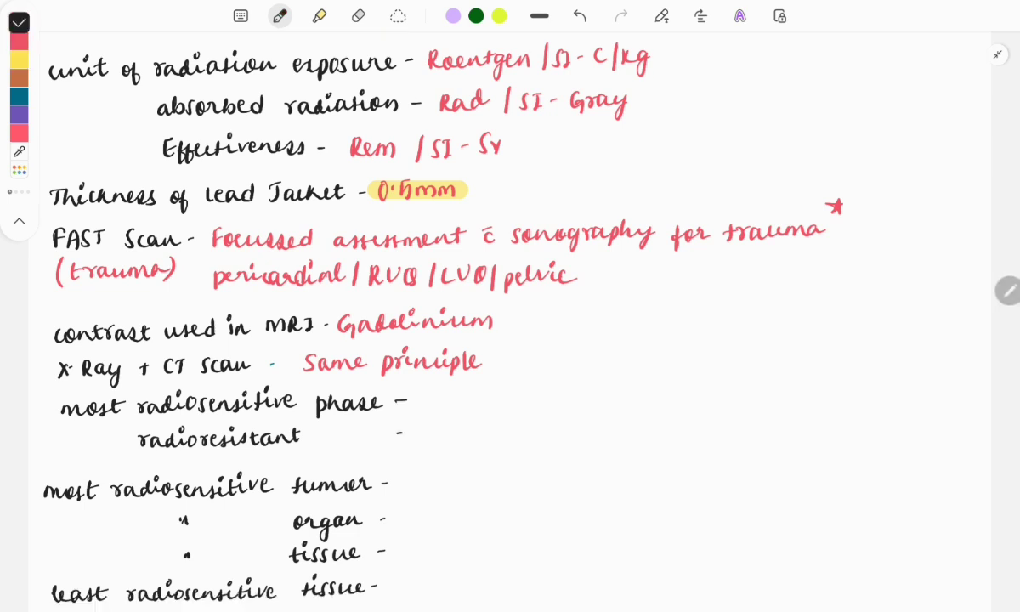
pyautogui.scroll(-3)
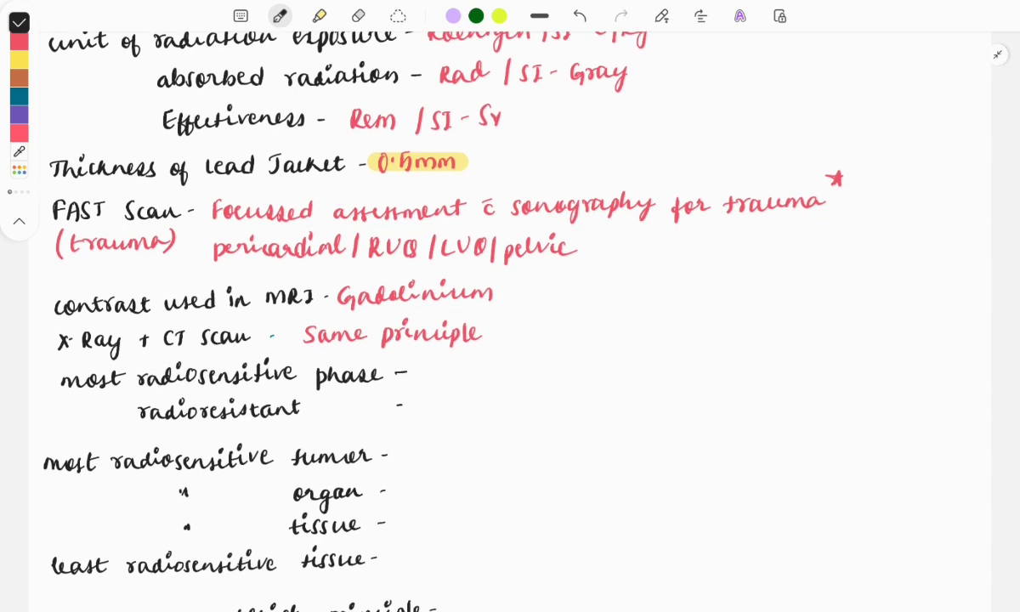
pyautogui.click(18, 24)
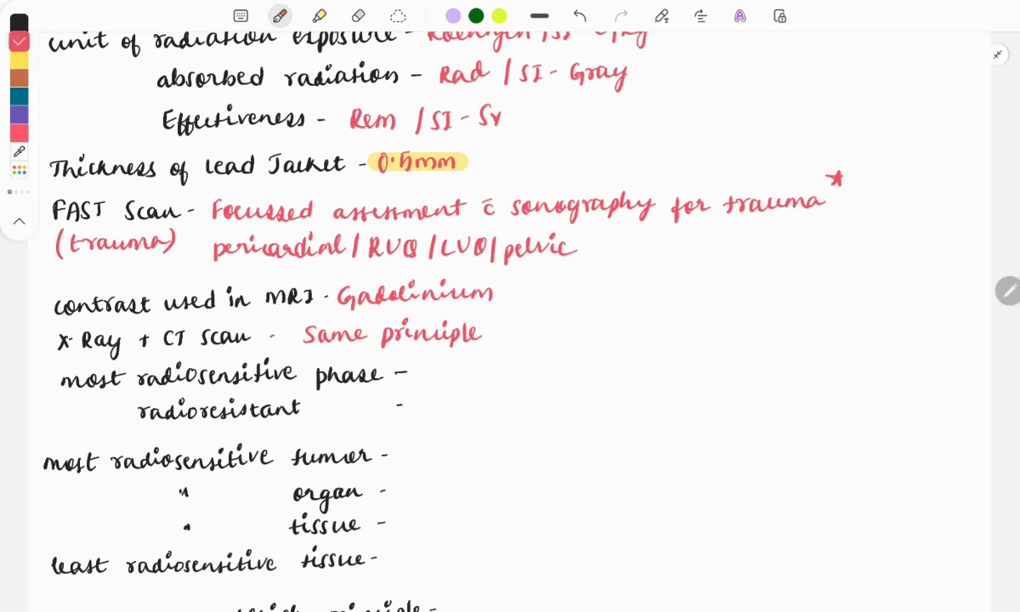
pyautogui.write('G2-M')
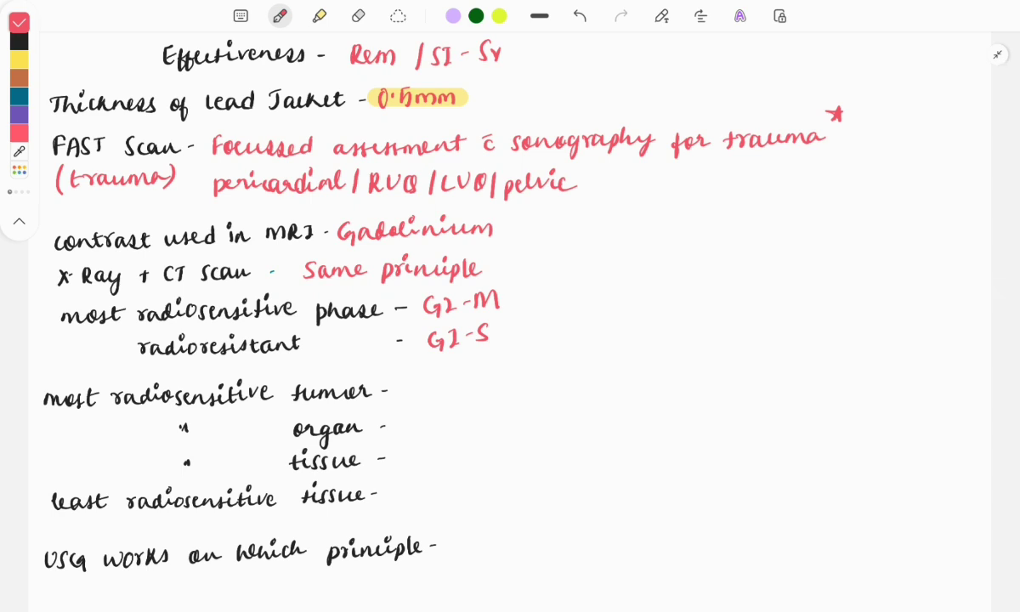
# Write Ewing Sarcoma and ovary/testis beside the radiosensitive tumour and organ rows
pyautogui.scroll(3)
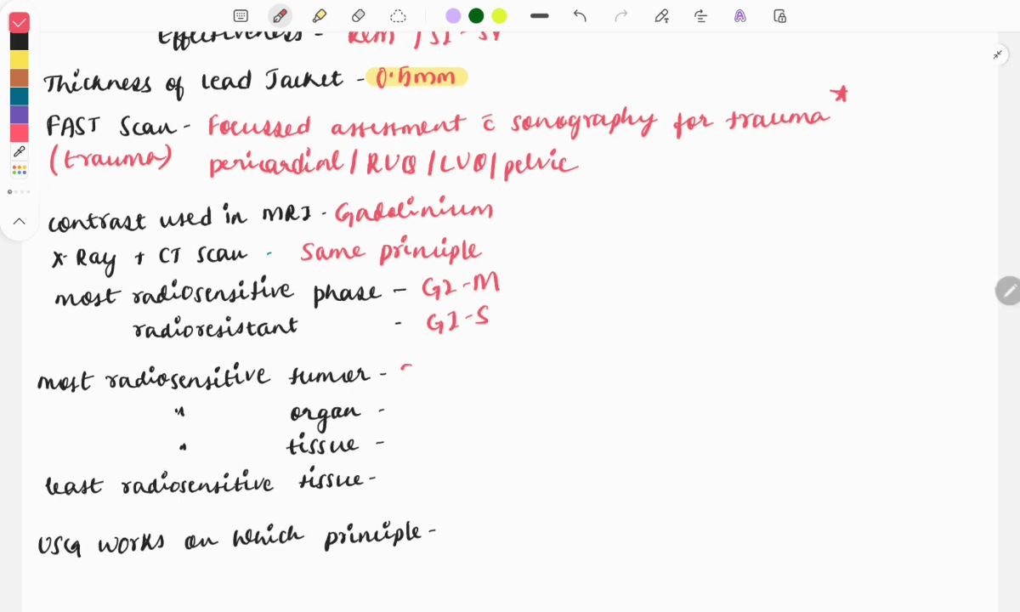
pyautogui.write('Ewing')
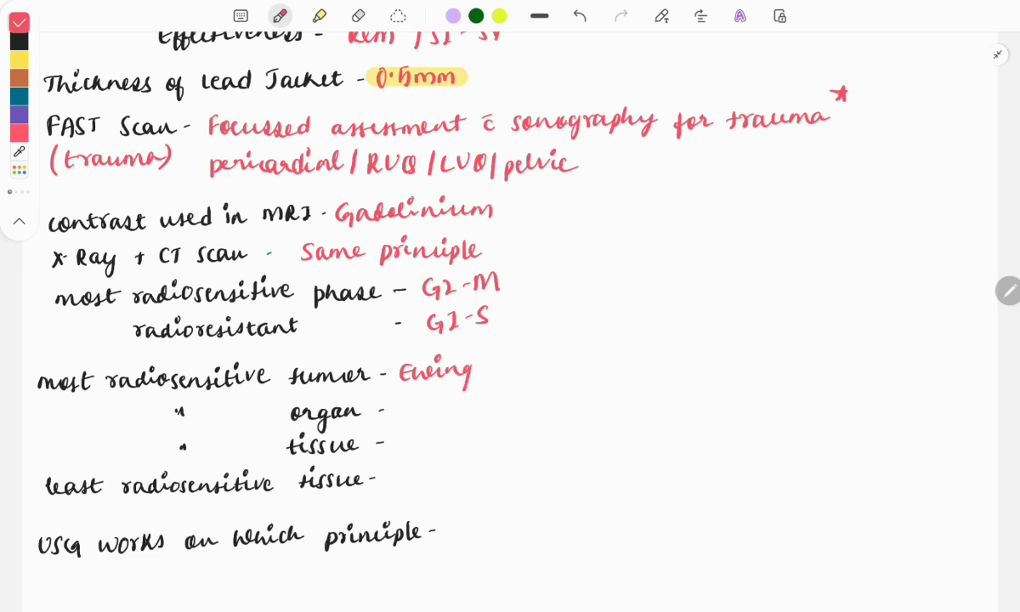
pyautogui.write('Sarcoma')
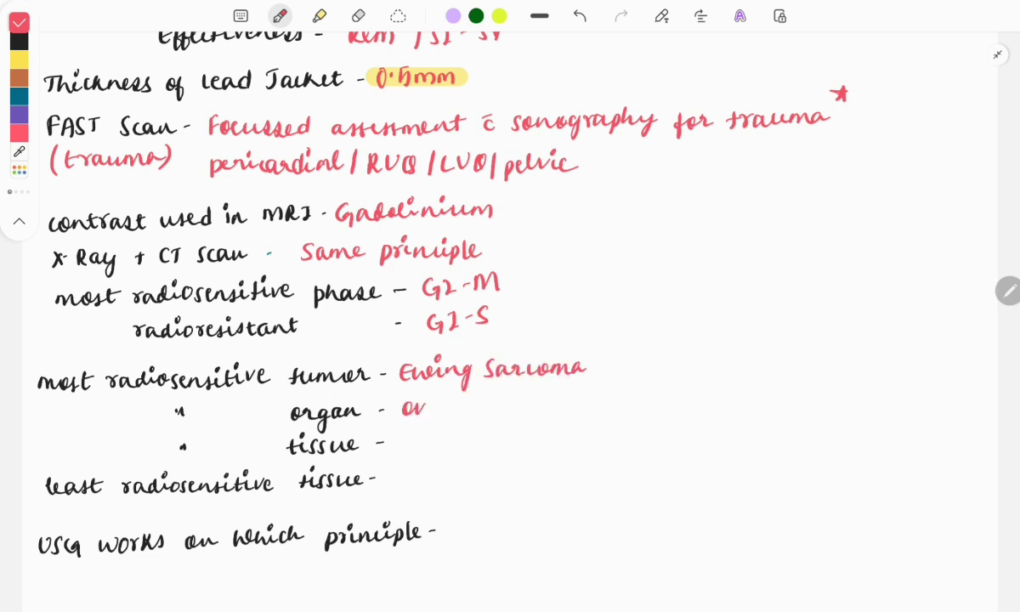
pyautogui.write('ovary Hestis')
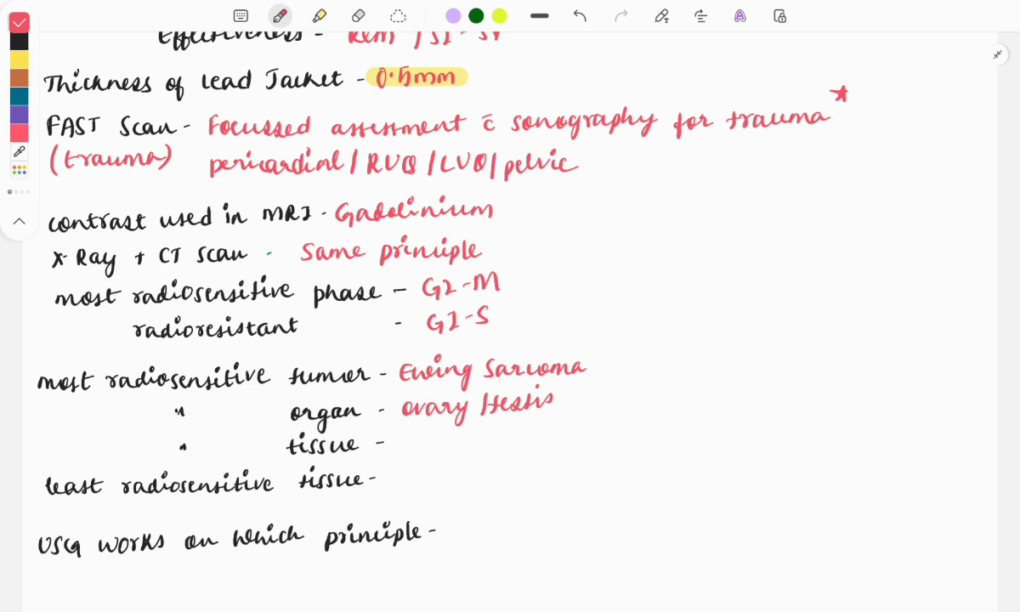
# Write Bone marrow for most radiosensitive tissue and Nerves for least radiosensitive
pyautogui.scroll(-3)
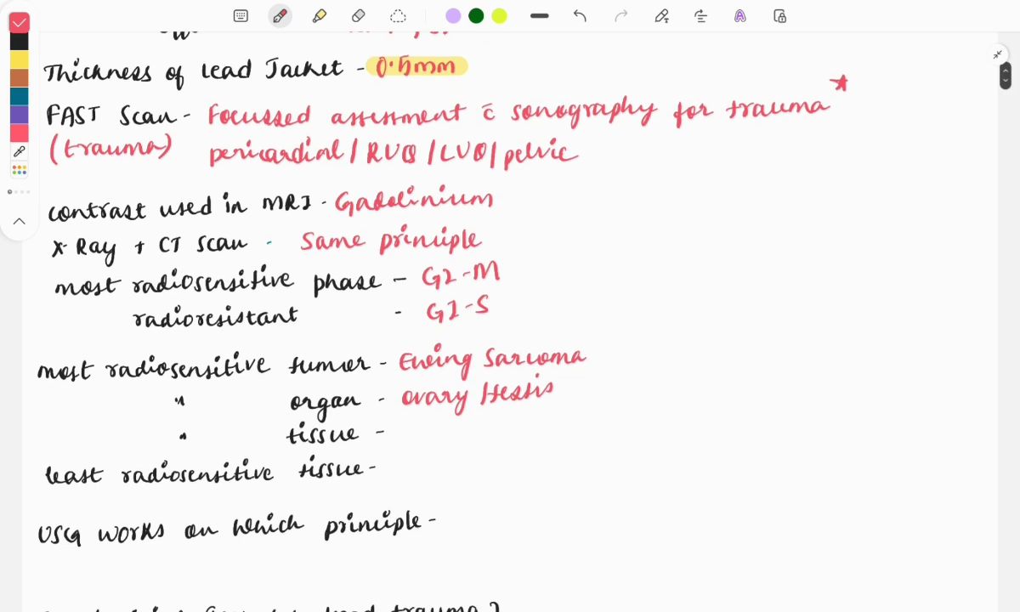
pyautogui.write('Bone marrow')
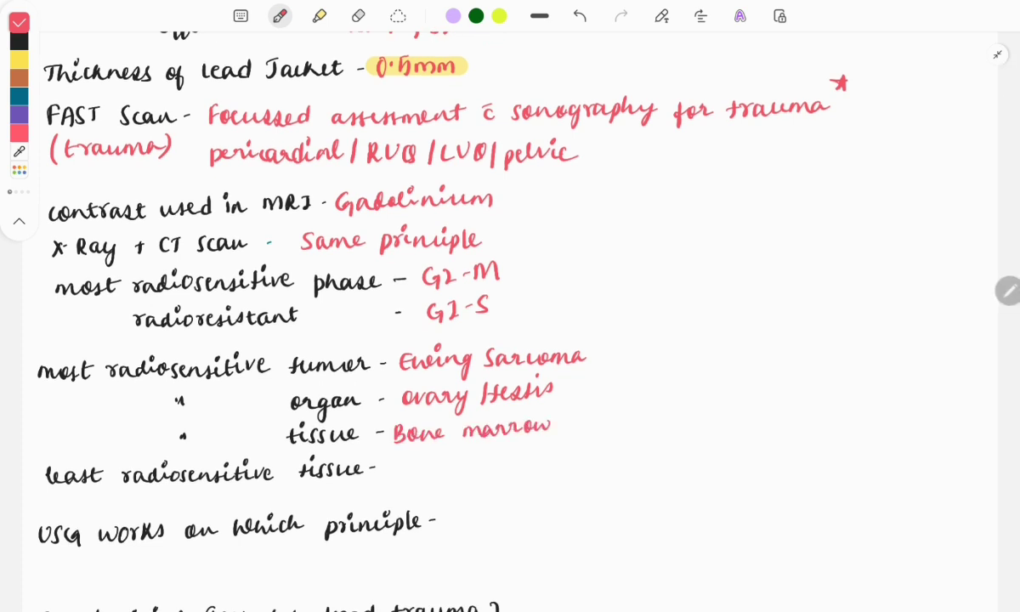
pyautogui.scroll(3)
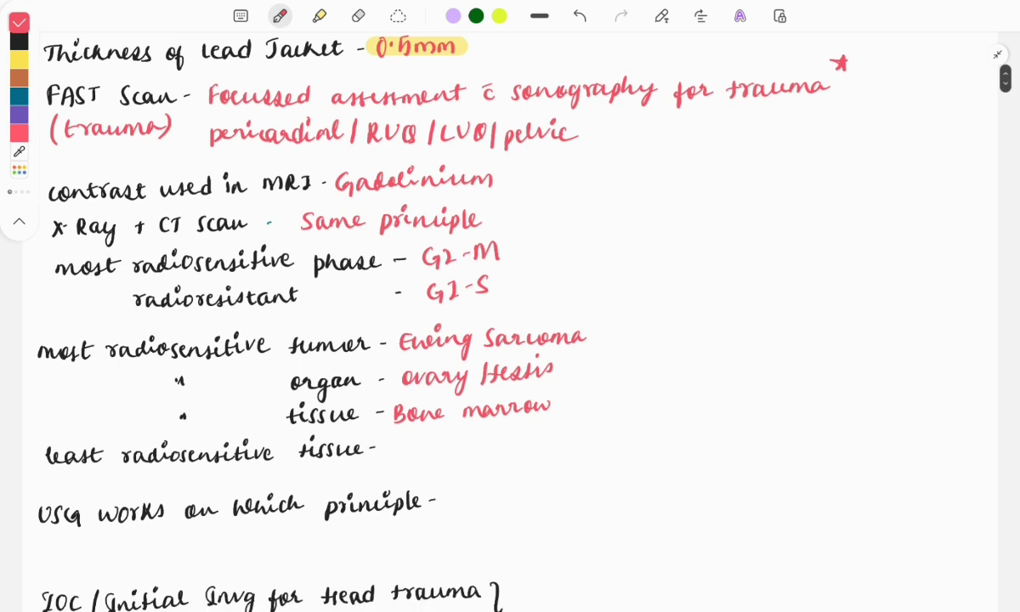
pyautogui.write('N')
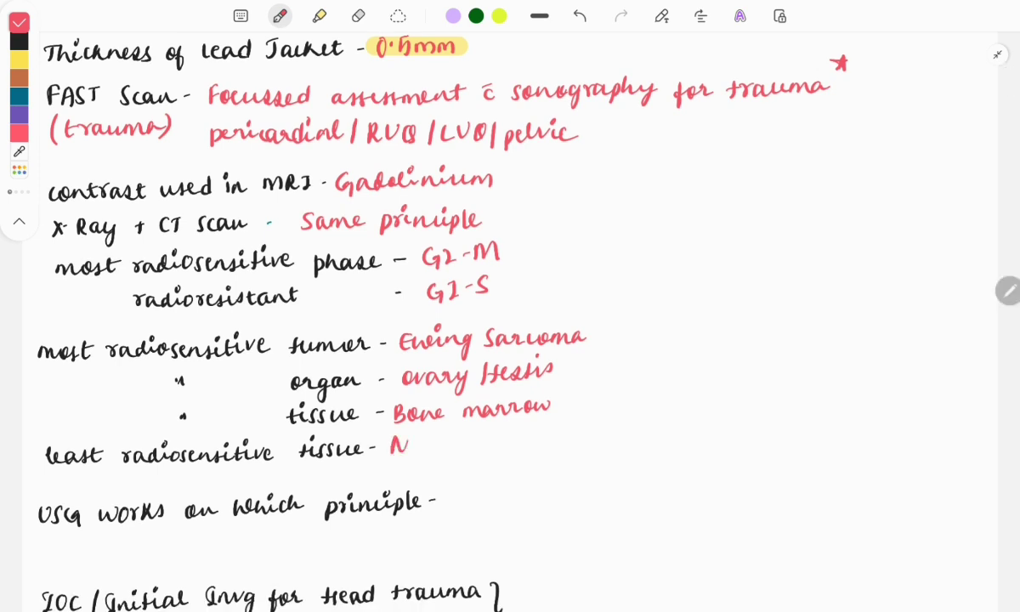
pyautogui.write('Nerves')
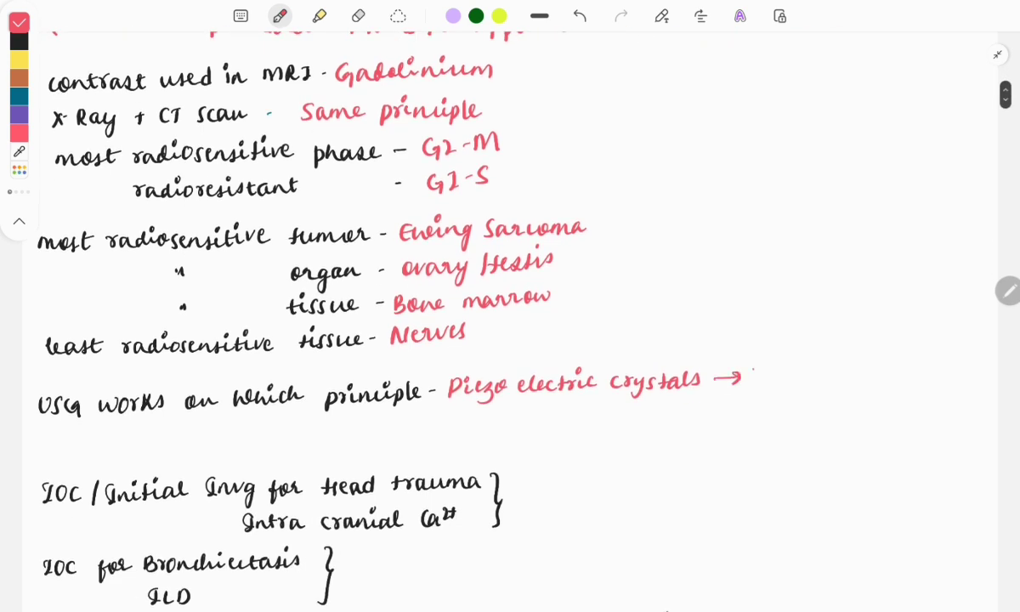
# Write LZT for USG, NCCT beside head trauma and HRCT beside bronchiectasis/ILD
pyautogui.write('LZT')
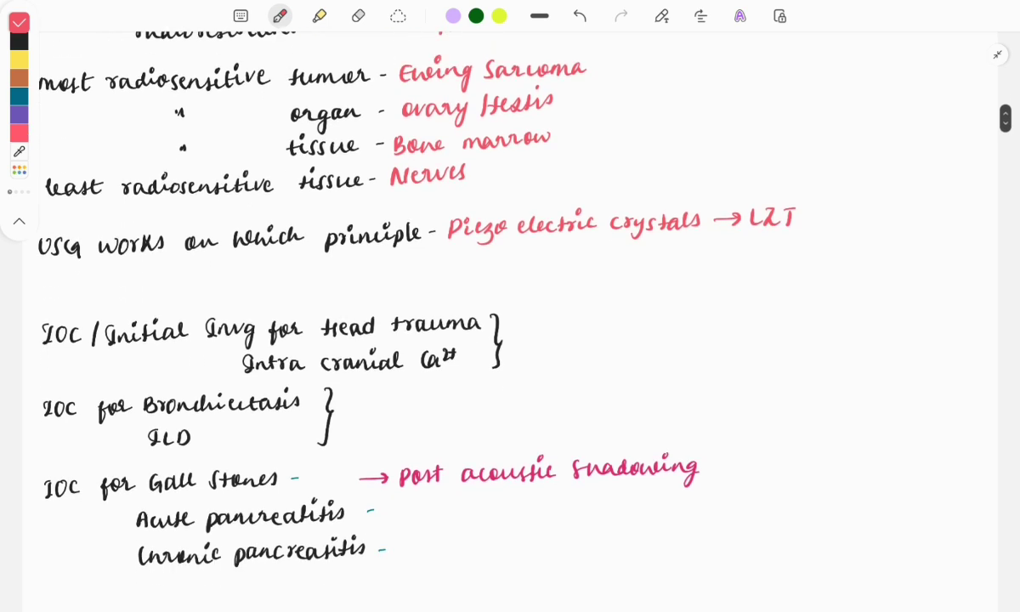
pyautogui.scroll(3)
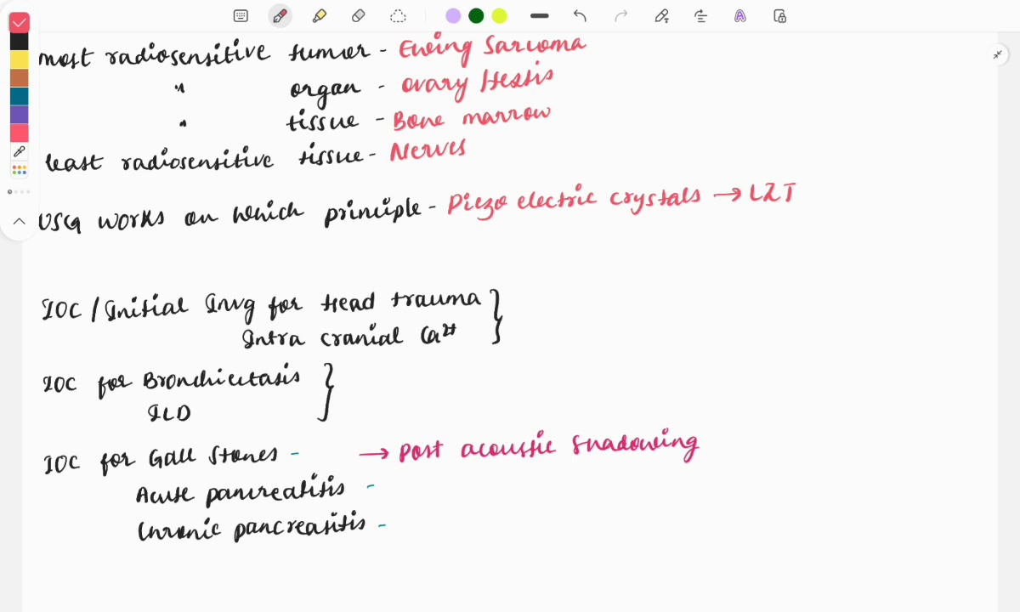
pyautogui.moveTo(527, 306); pyautogui.dragTo(527, 325)
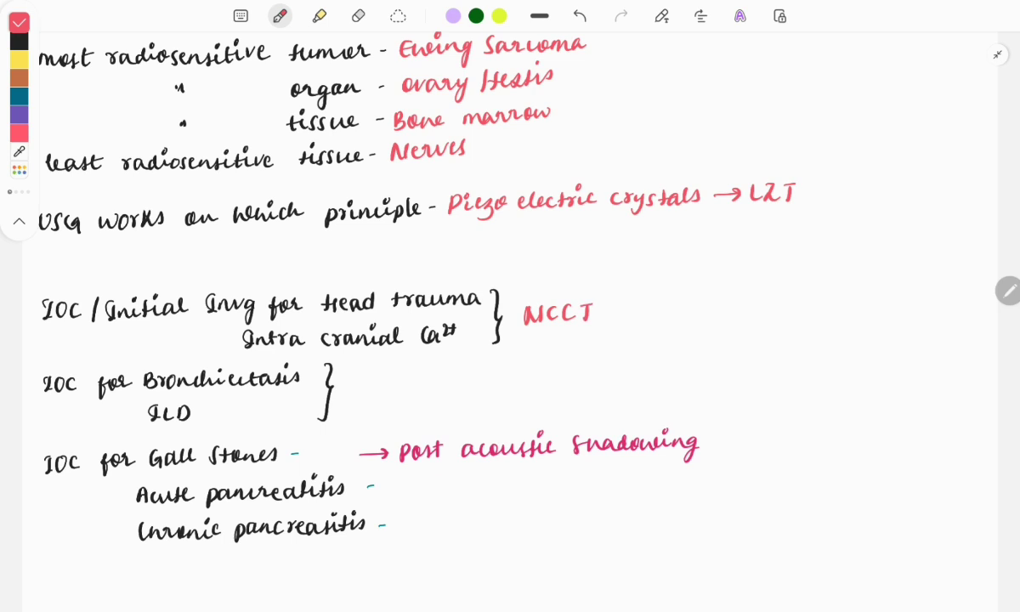
pyautogui.scroll(3)
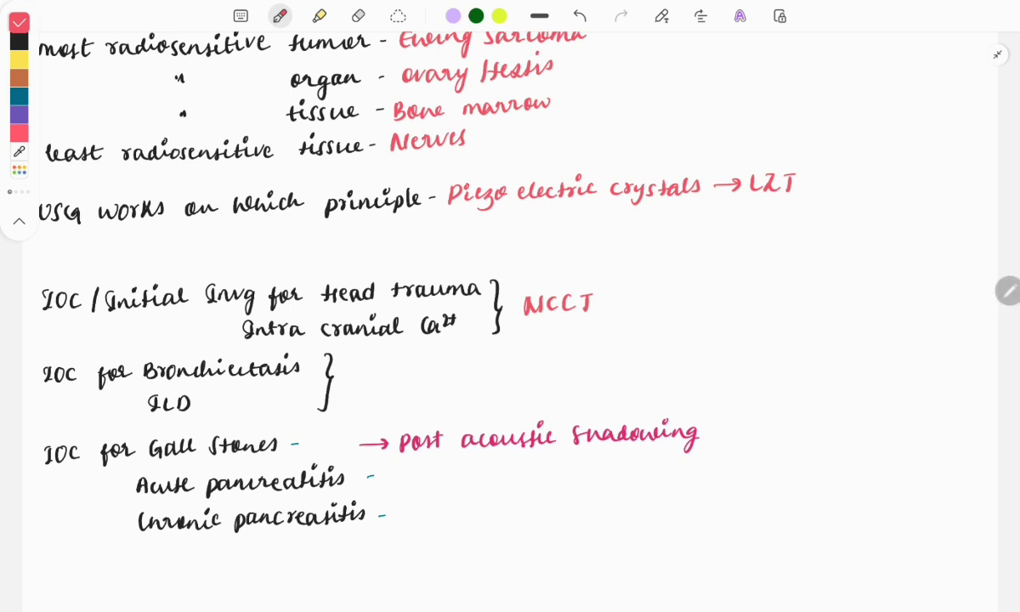
pyautogui.write('HRCT')
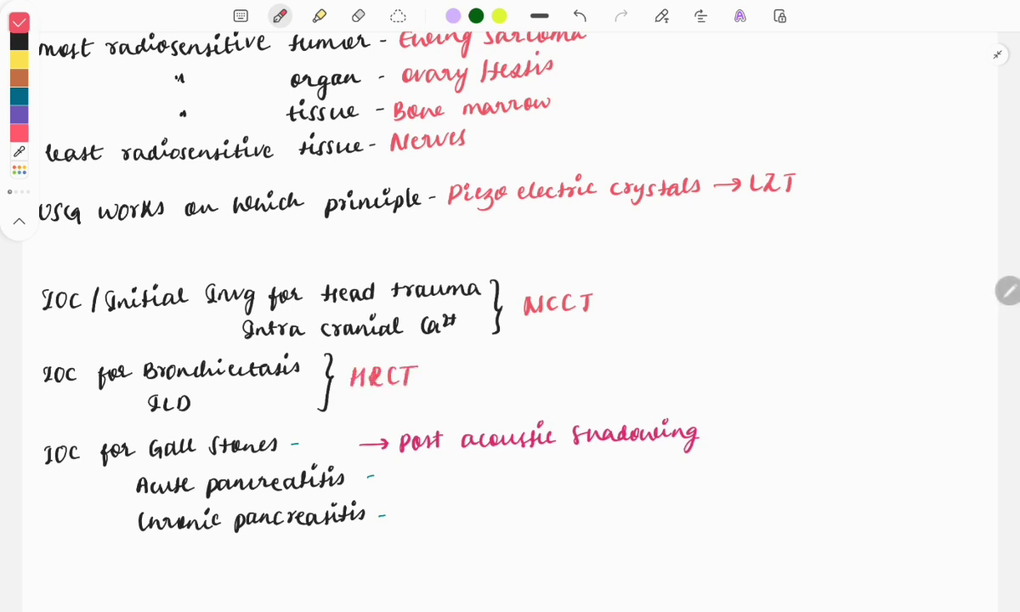
pyautogui.click(19, 133)
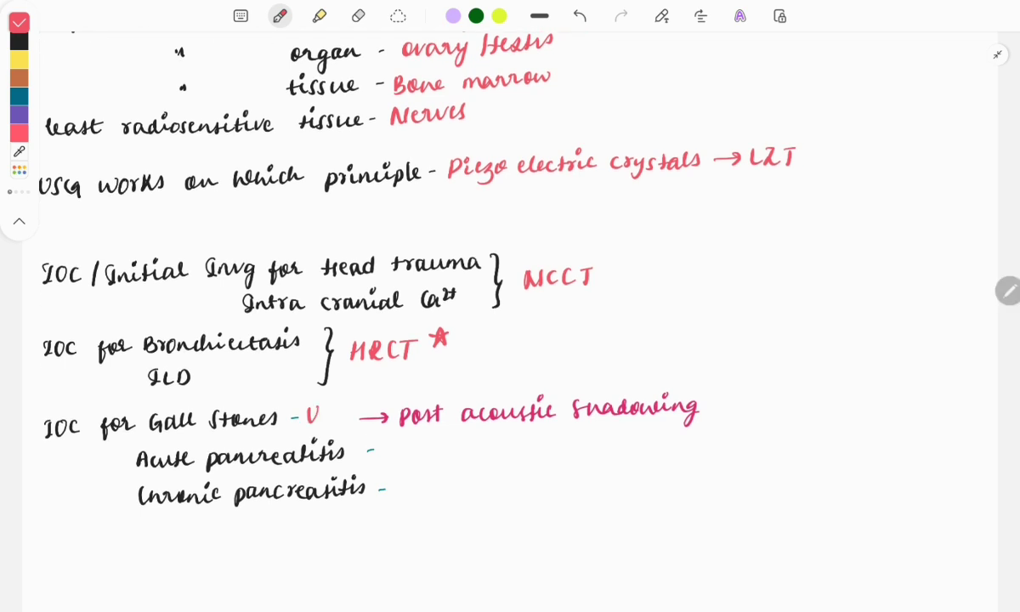
# Write USG for gall stones and highlight post acoustic shadowing in yellow
pyautogui.write('Sg')
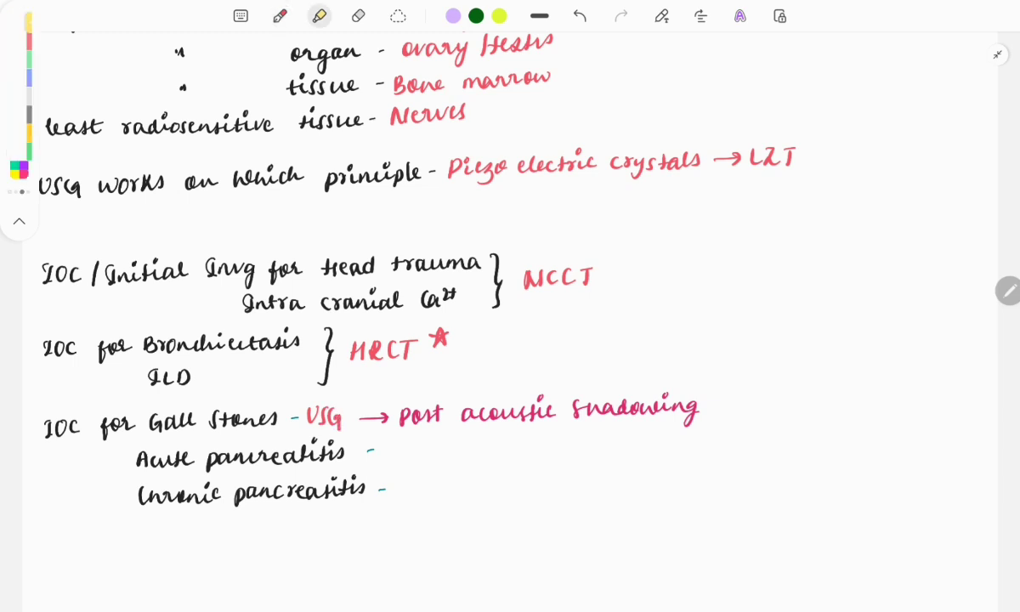
pyautogui.moveTo(399, 415); pyautogui.dragTo(719, 415)
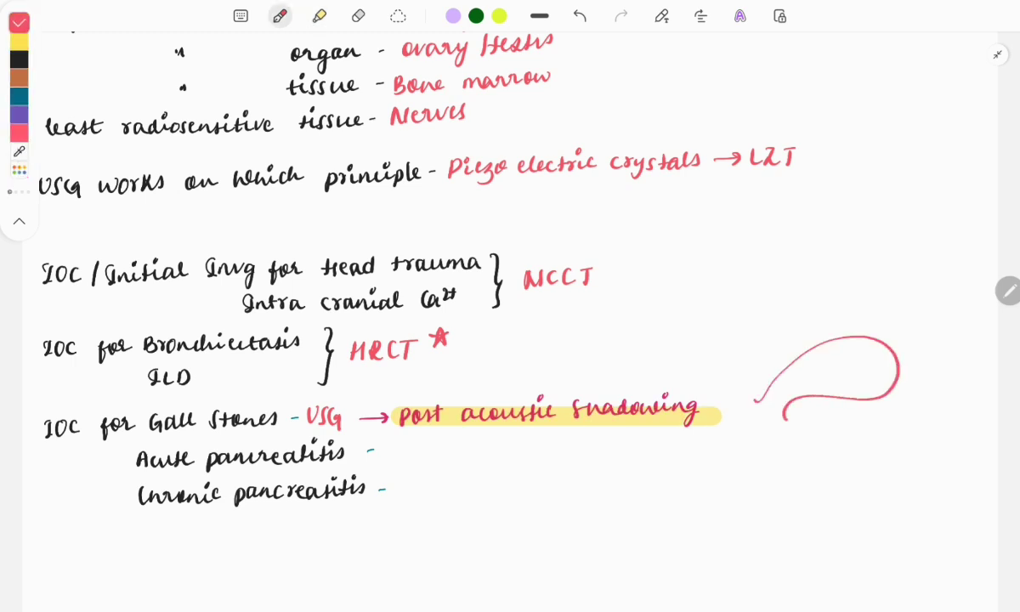
pyautogui.moveTo(802, 391); pyautogui.dragTo(837, 416)
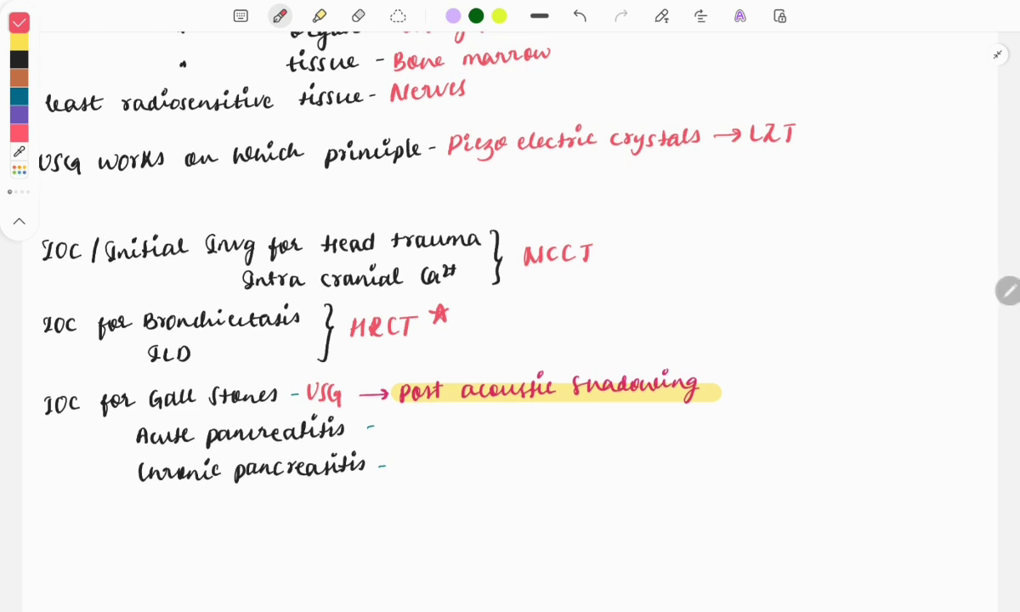
# Write CECT for acute pancreatitis and ERCP for chronic pancreatitis
pyautogui.write('CECT')
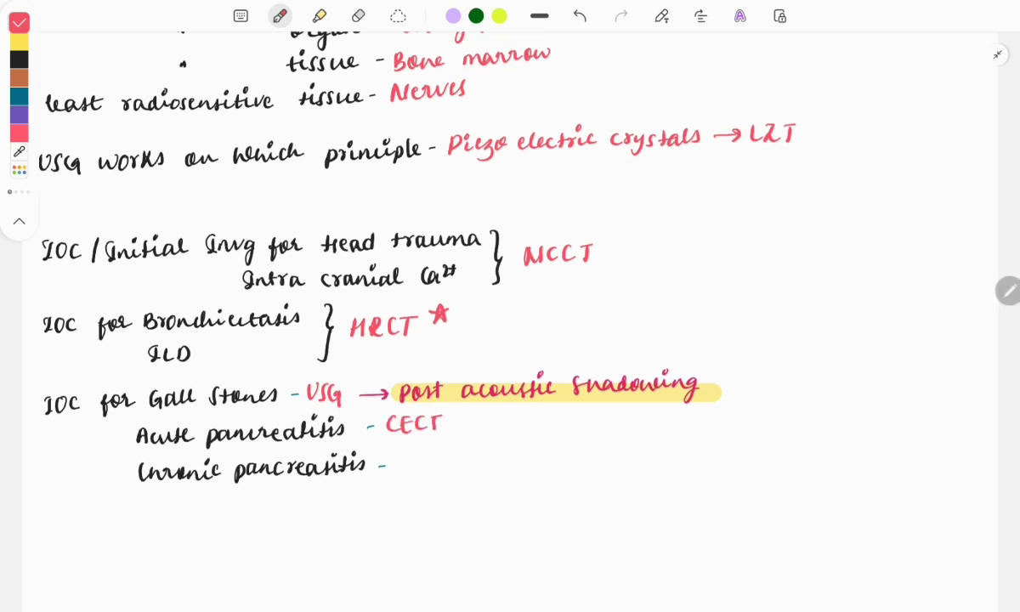
pyautogui.write('ERCP')
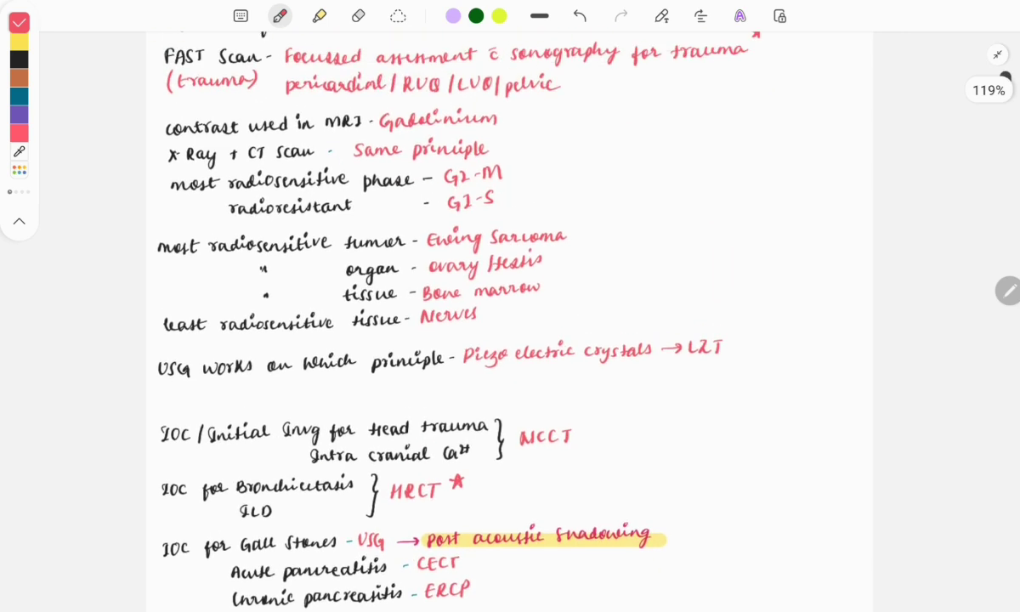
pyautogui.scroll(-3)
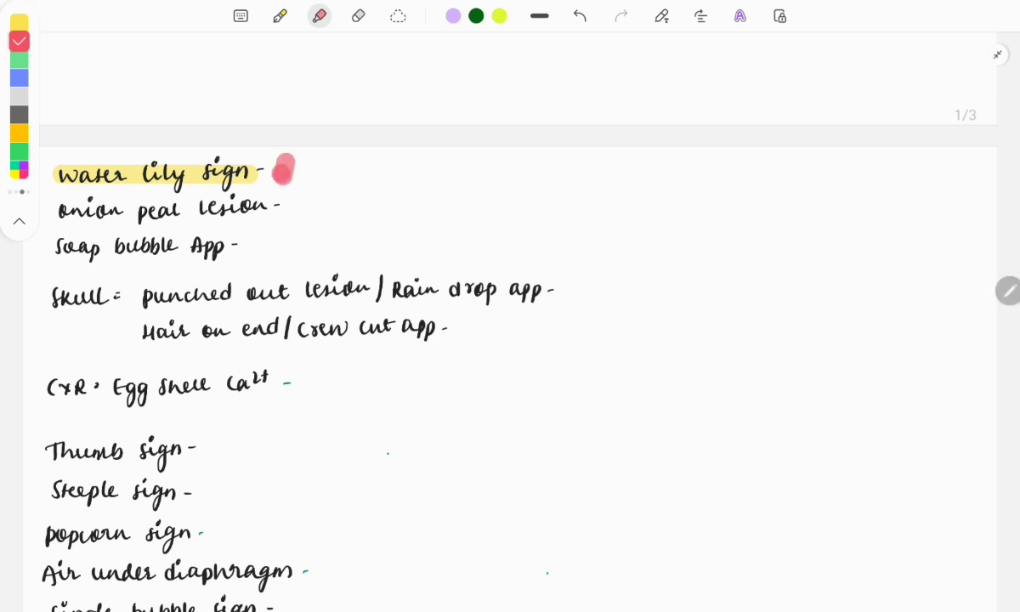
# Write Ewing Sarcoma beside onion peel lesion and giant cell tumor below it in red
pyautogui.click(281, 15)
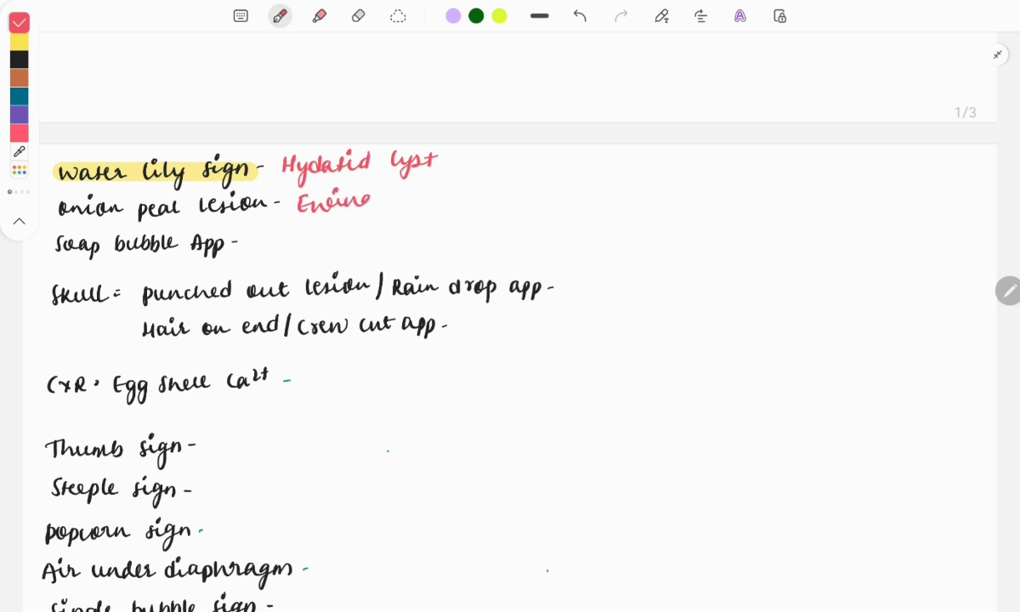
pyautogui.moveTo(366, 204); pyautogui.dragTo(446, 204)
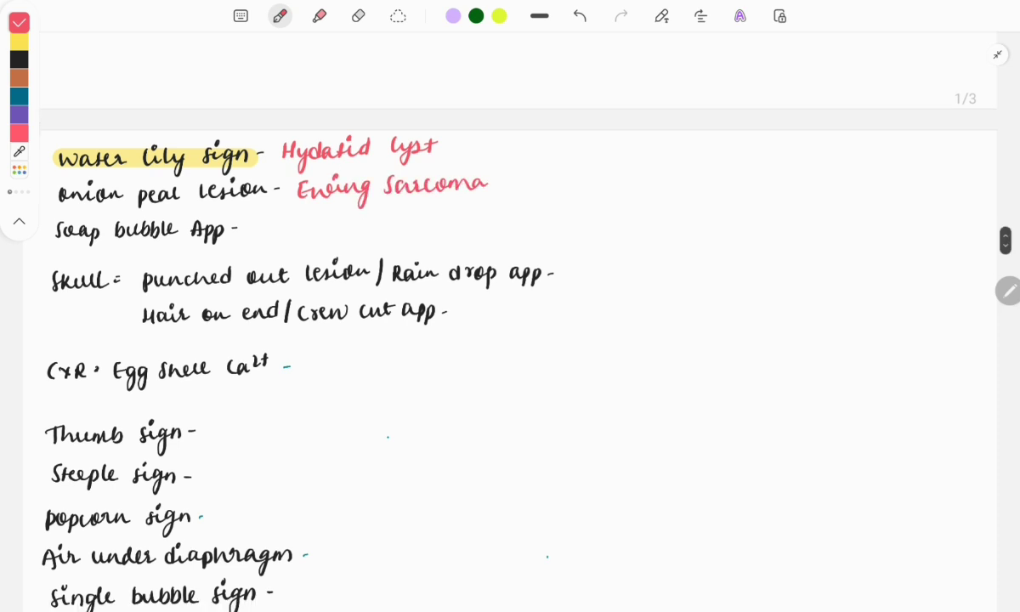
pyautogui.scroll(3)
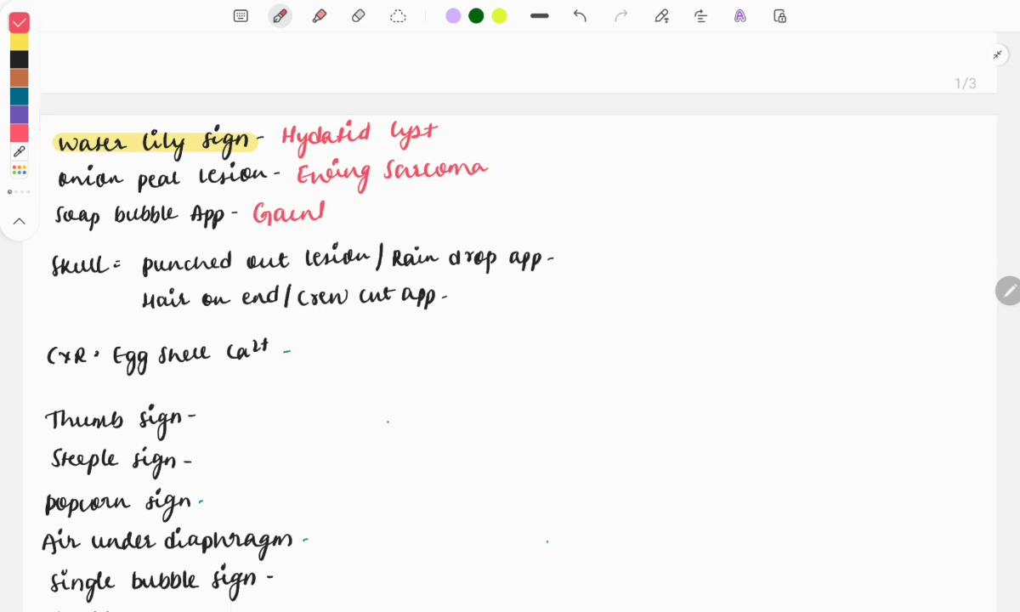
pyautogui.write('cell tumor (epiphyis')
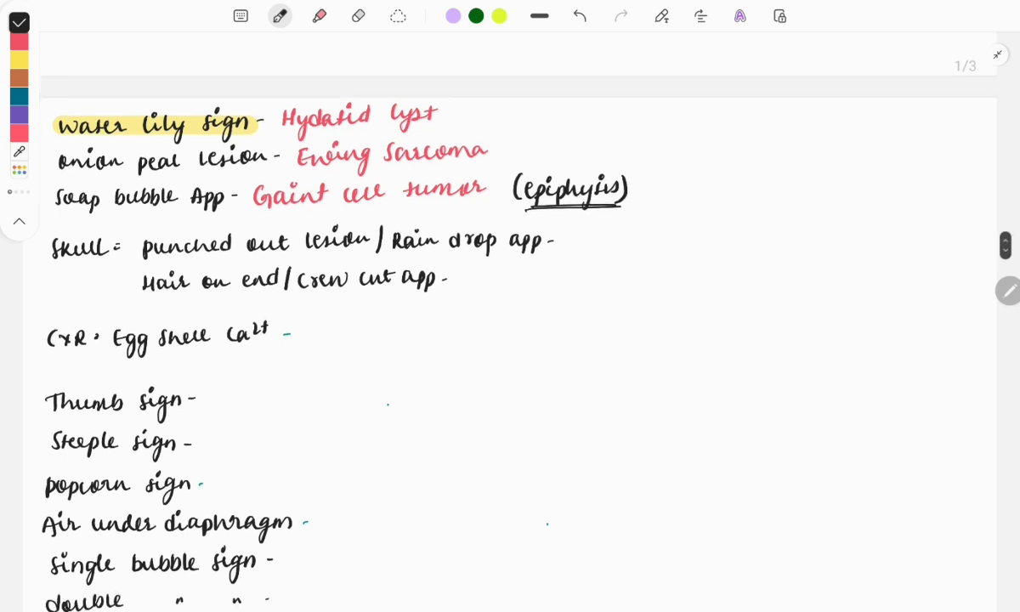
# Write multiple myeloma and begin hemolytic disease for hair on end in red
pyautogui.click(19, 24)
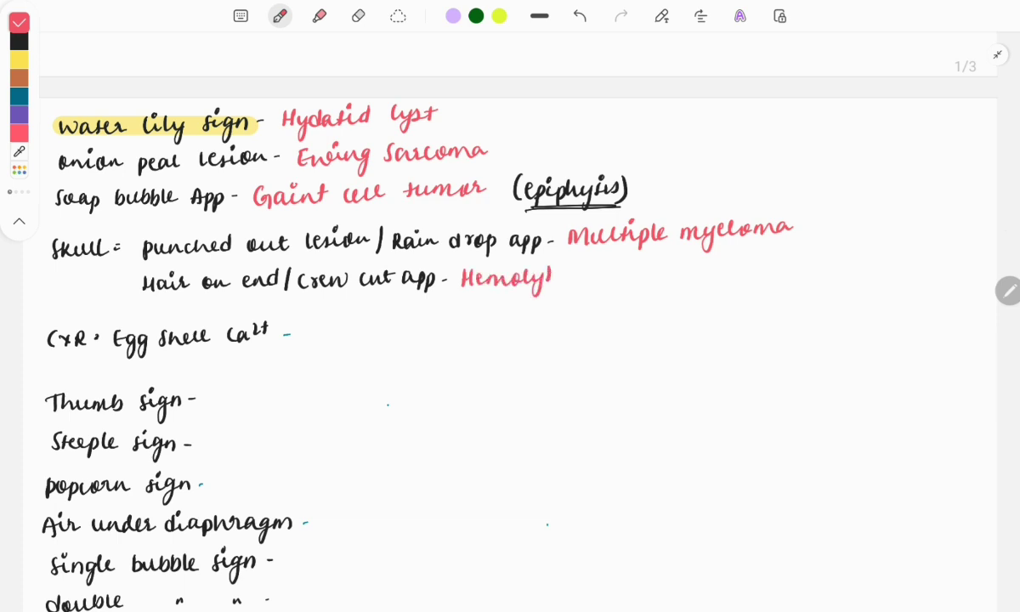
pyautogui.write('ic dis -')
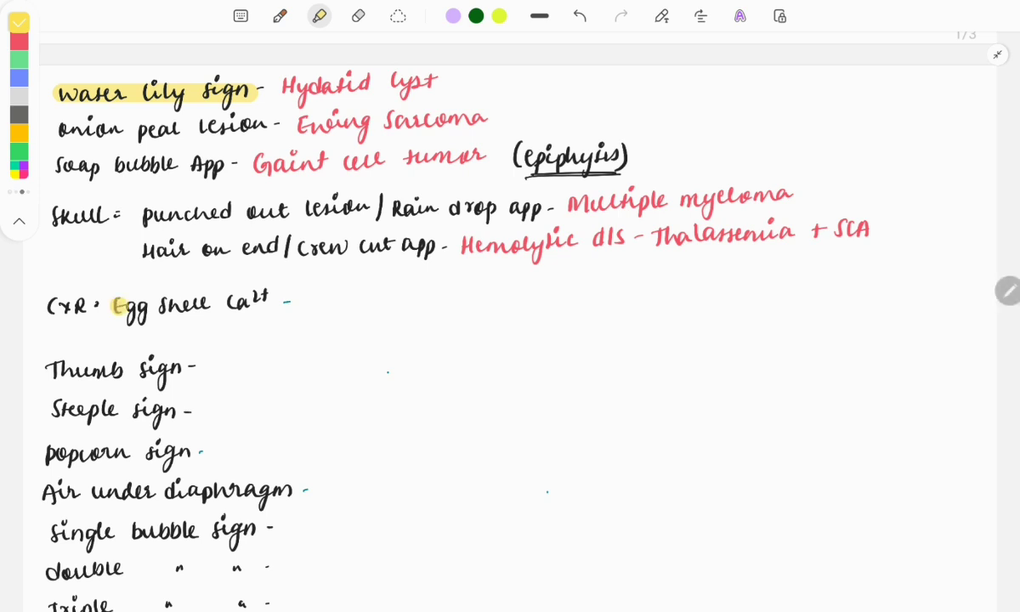
# Highlight Egg shell calcification in yellow and return to the red pen
pyautogui.moveTo(119, 308); pyautogui.dragTo(263, 307)
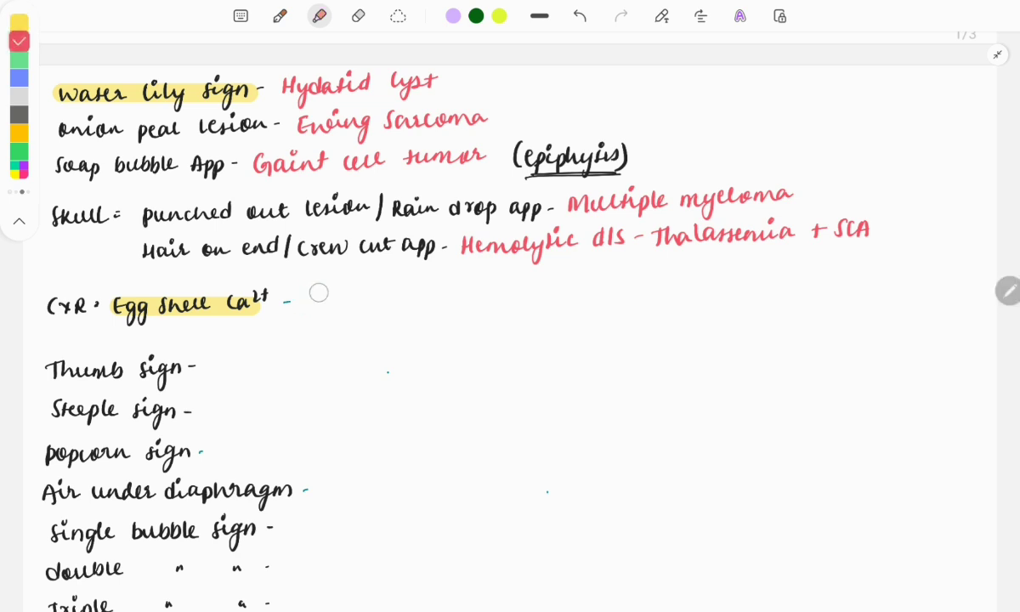
pyautogui.click(279, 16)
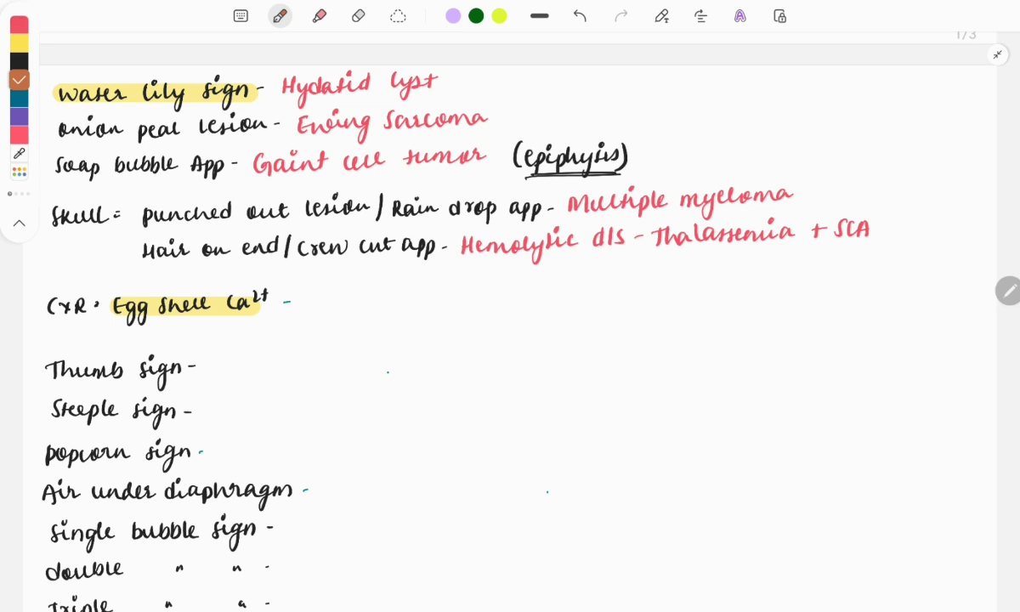
pyautogui.click(337, 299)
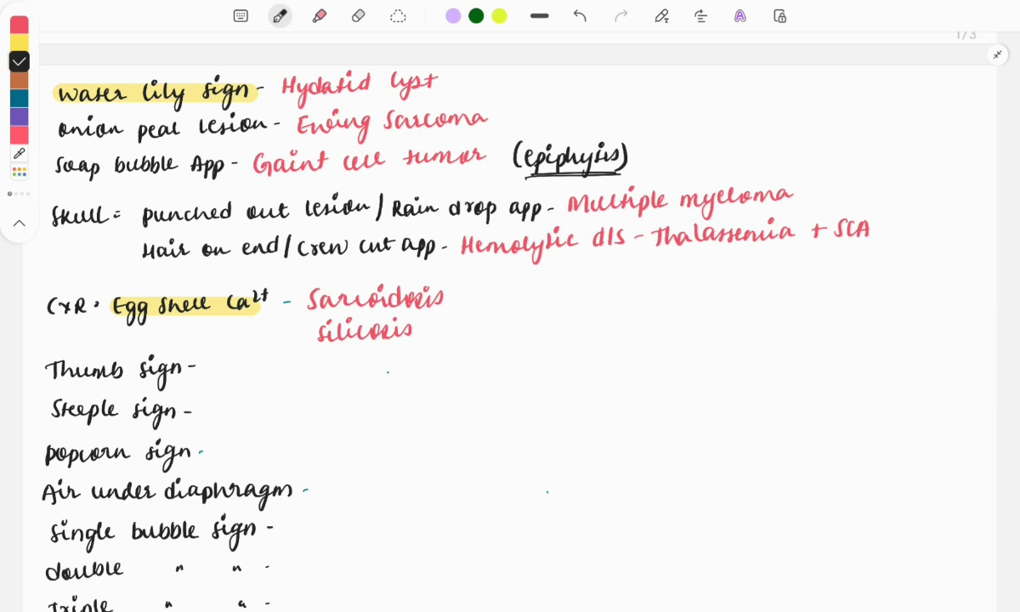
# Write sarcoidosis/autoimmune and silicosis notes beside egg shell calcification
pyautogui.moveTo(459, 298); pyautogui.dragTo(493, 298)
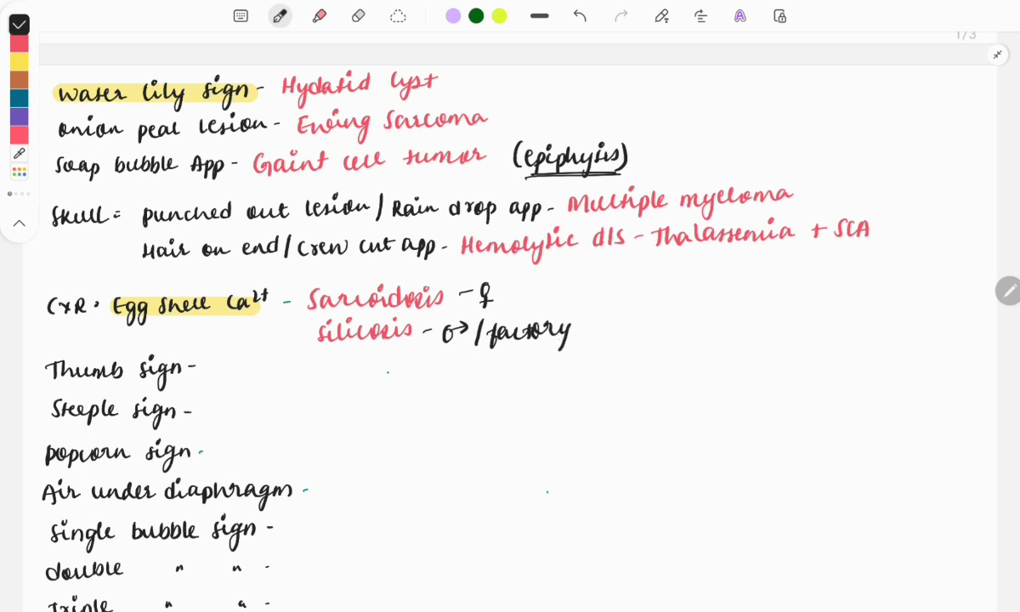
pyautogui.write('/Autoimmune')
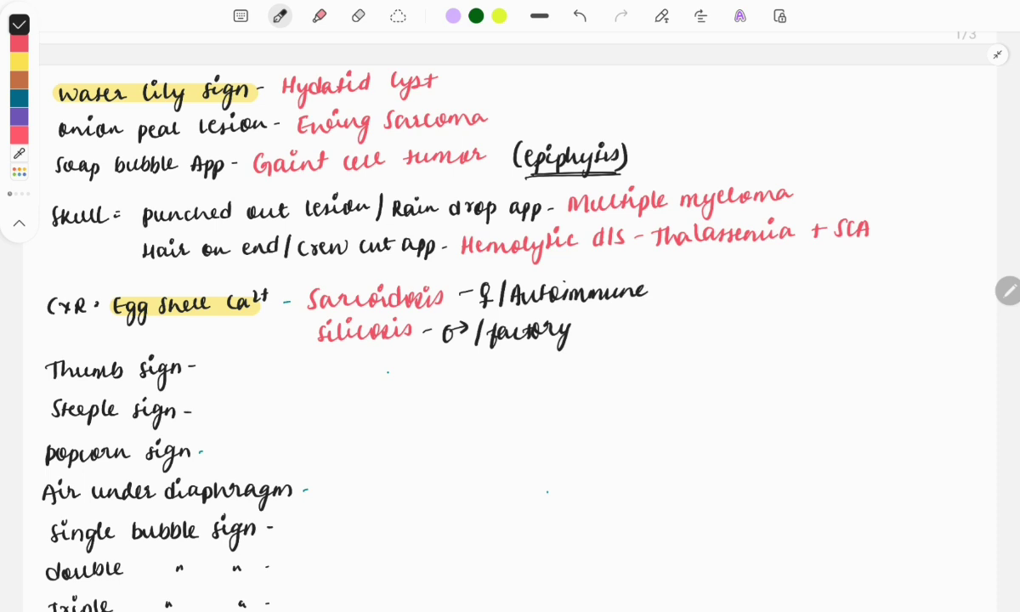
pyautogui.scroll(-3)
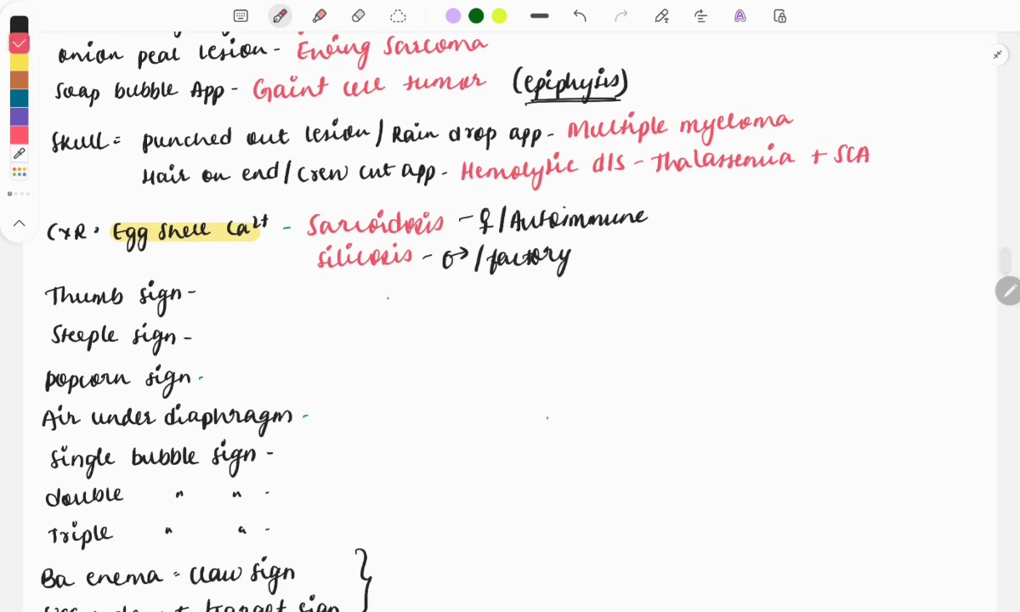
# Write Acute Epiglottitis, Croup/LTB and Pulm Hamartoma beside thumb, steeple and popcorn signs
pyautogui.write('Acute Epiglottitis')
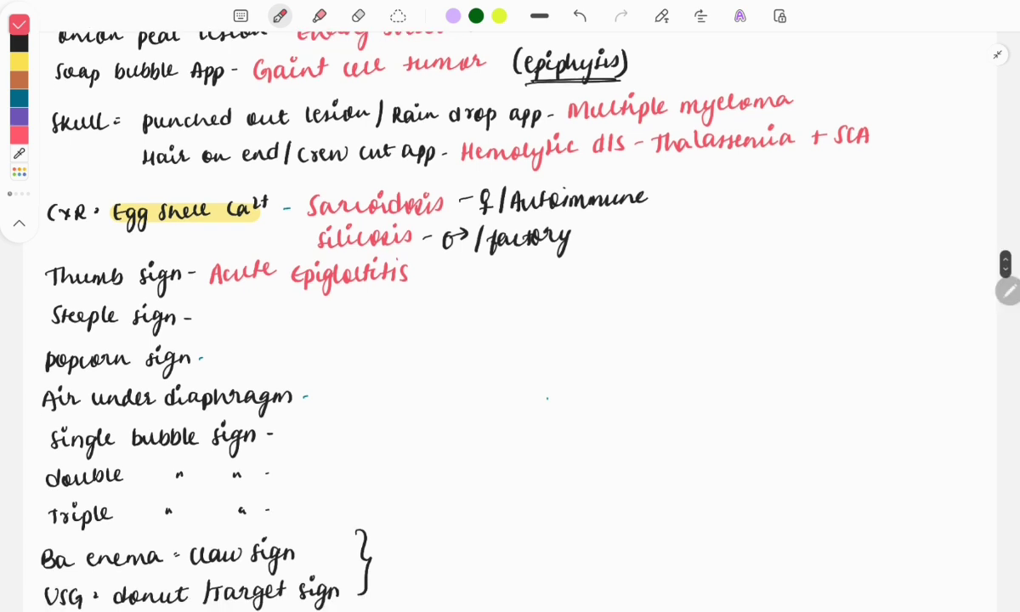
pyautogui.write('Croup /LTB')
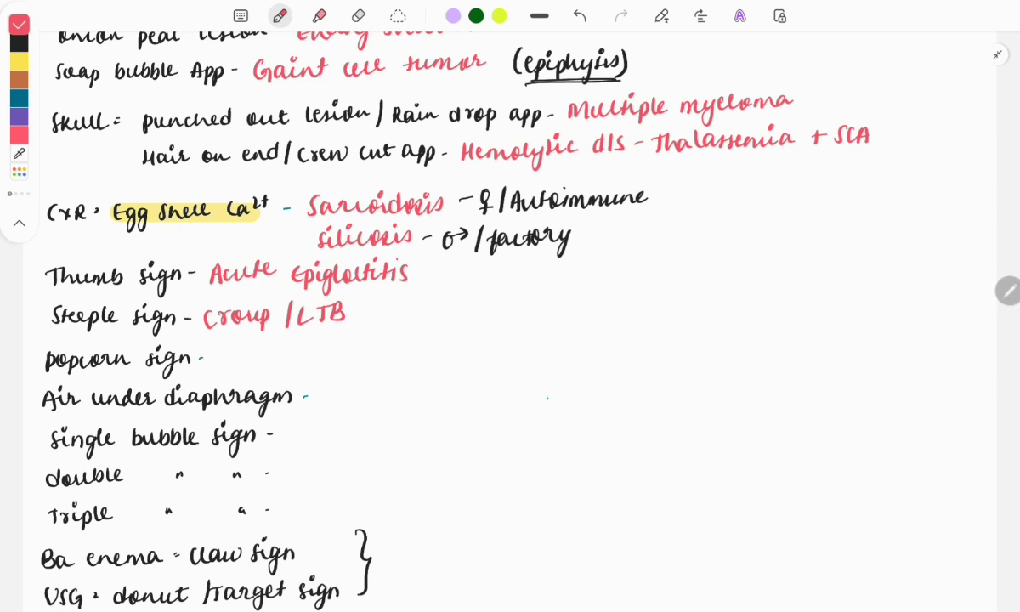
pyautogui.scroll(-3)
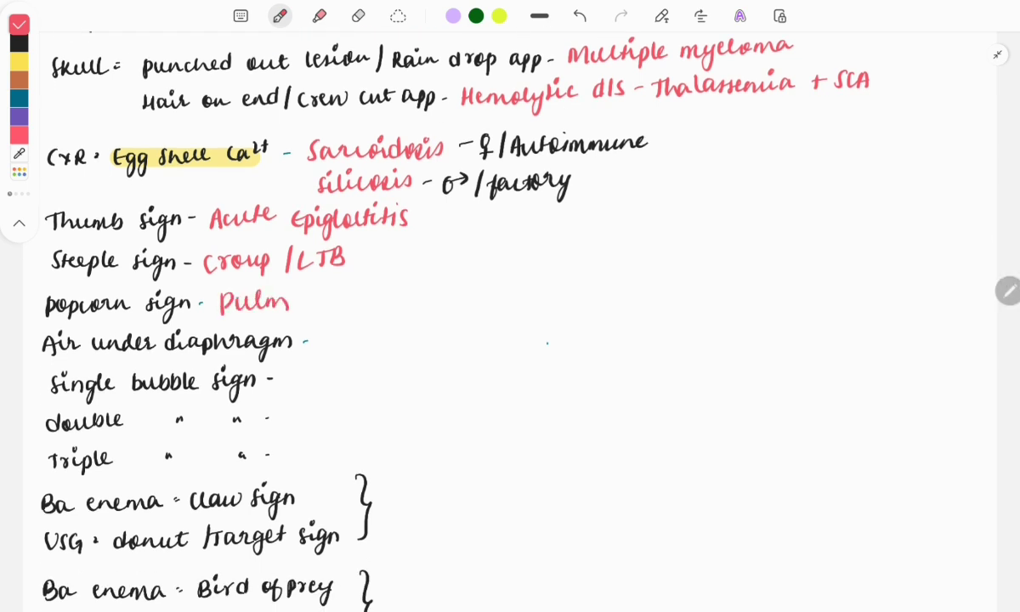
pyautogui.write('Hama')
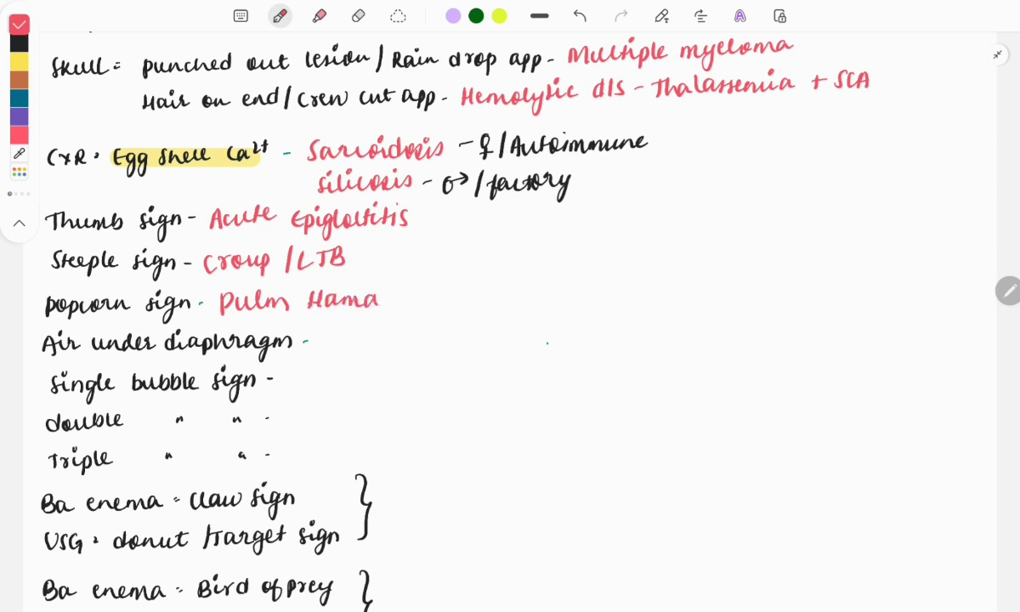
pyautogui.write('rtoma')
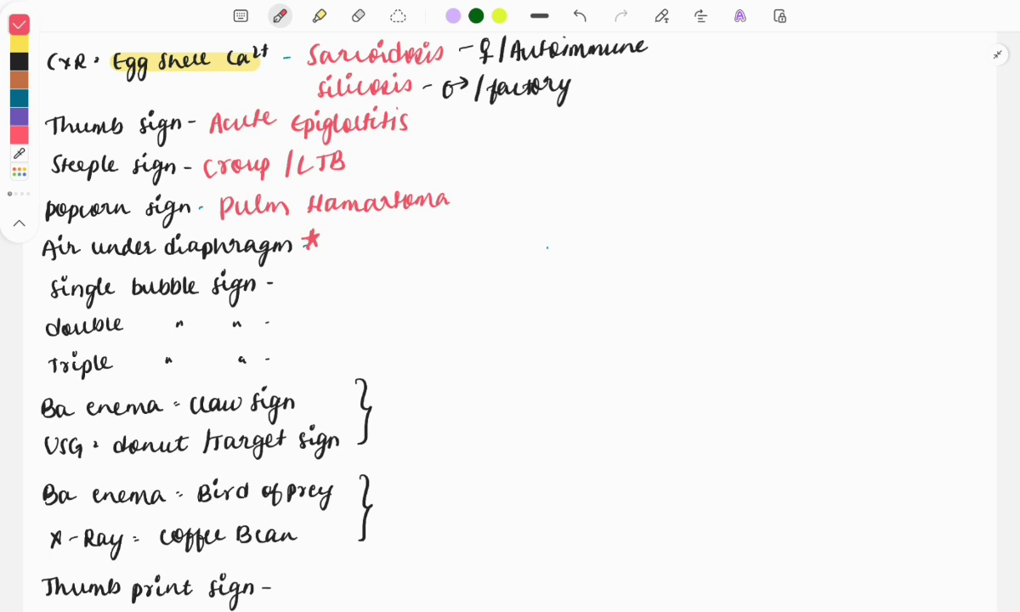
# Write perforation beside the pneumoperitoneum/air under diaphragm line in red
pyautogui.write('- pneumoperitoneum - 1')
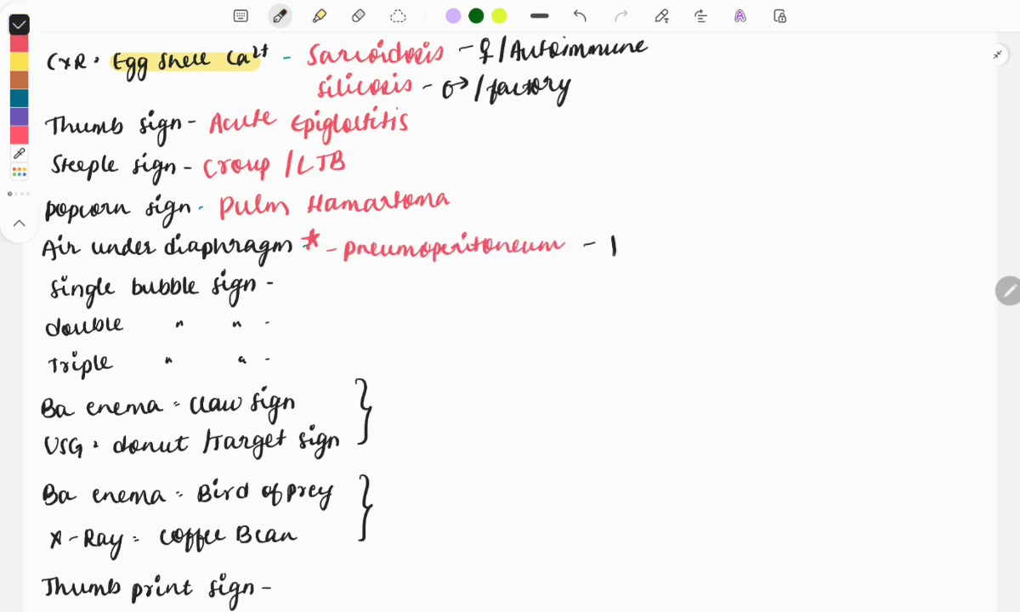
pyautogui.write('perfore')
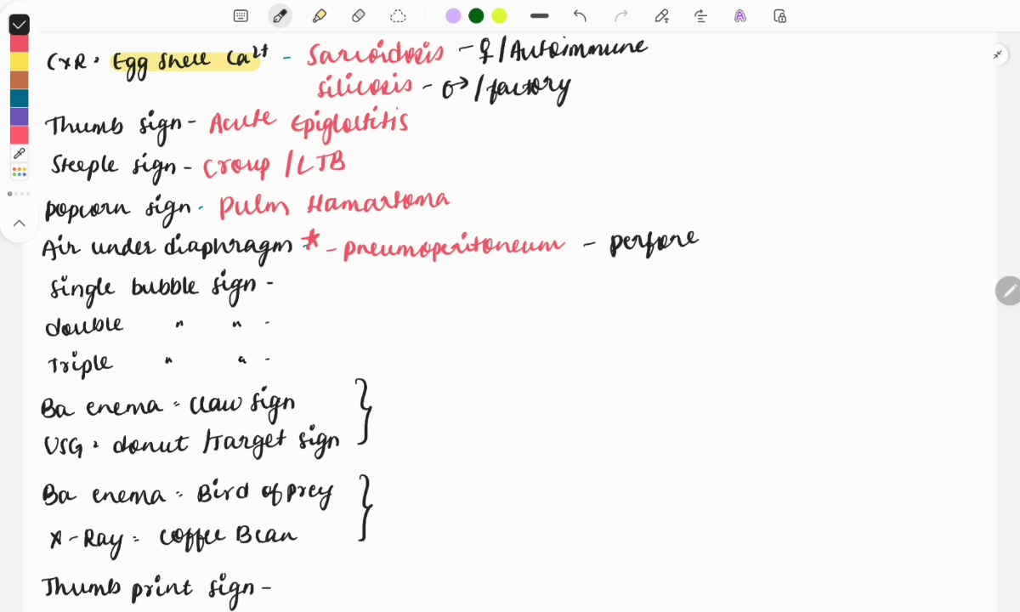
pyautogui.click(706, 235)
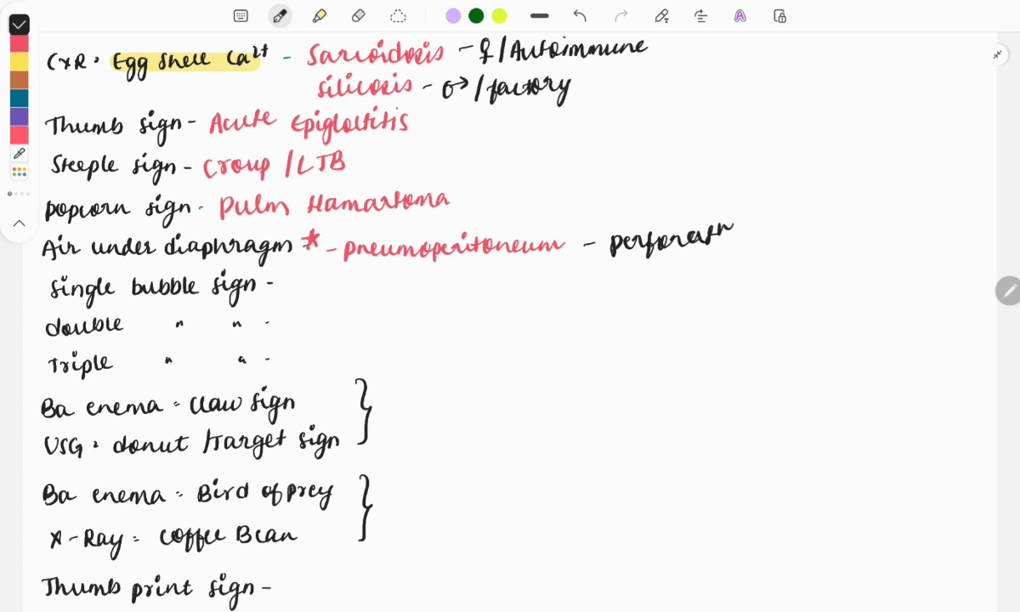
pyautogui.scroll(-3)
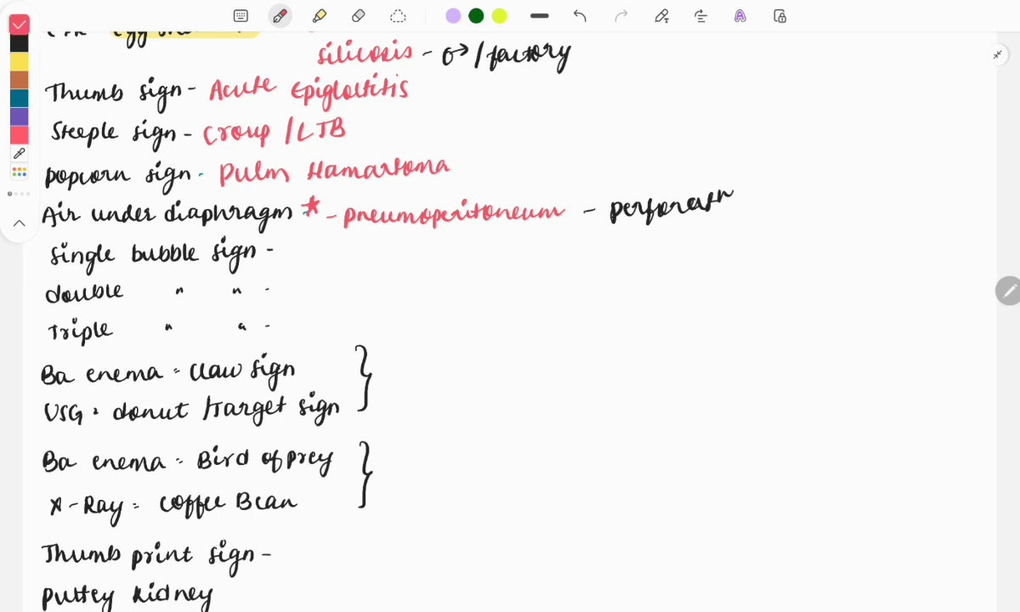
# Write IHPS, duodenal atresia/annular pancreas and Jejunal atresia beside the bubble signs
pyautogui.write('IHP')
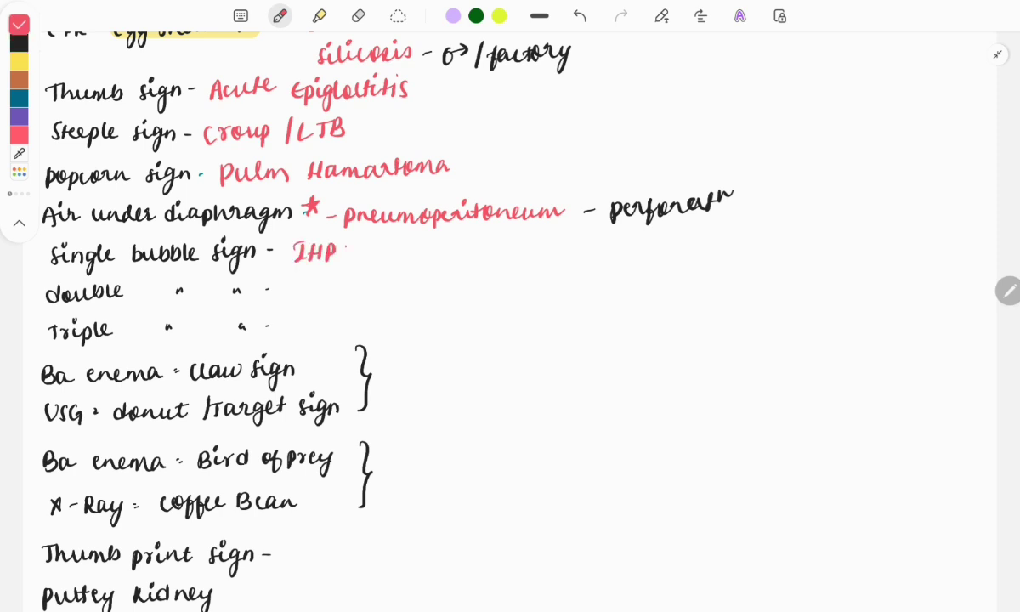
pyautogui.write('S')
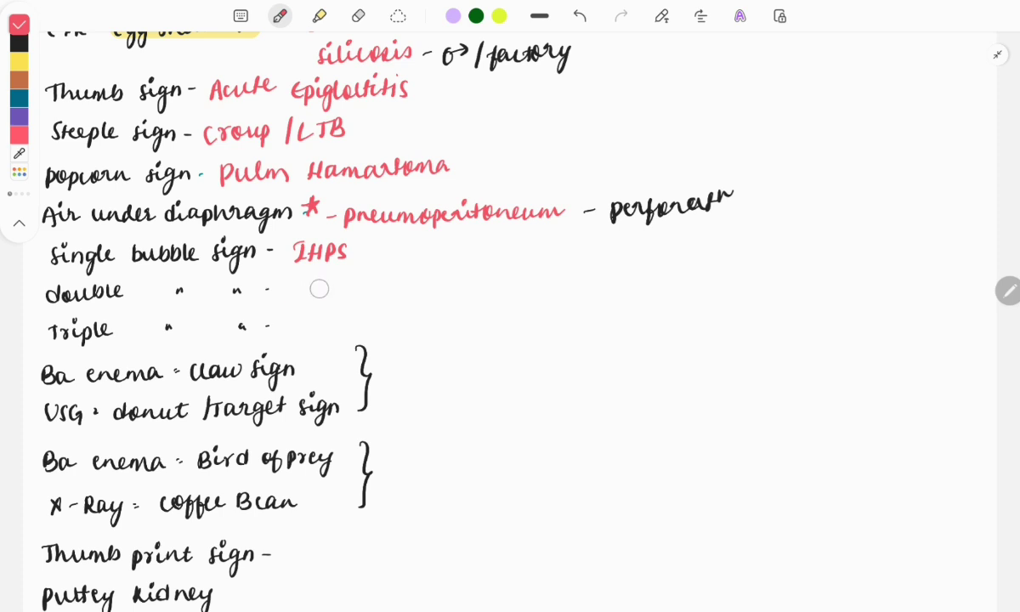
pyautogui.write('duodenal atresia/annular pancreas')
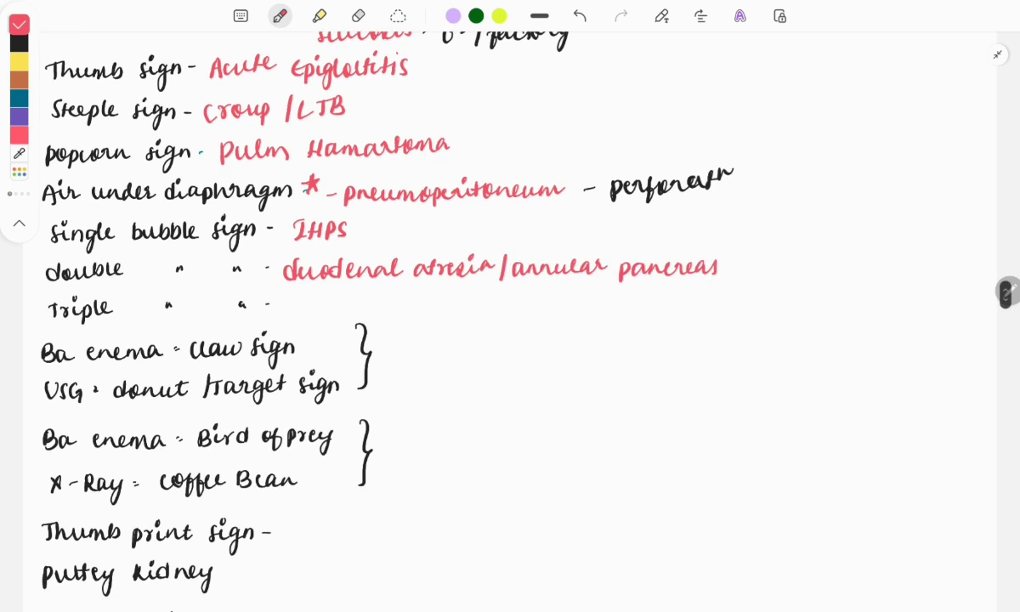
pyautogui.write('Jejunal atresia')
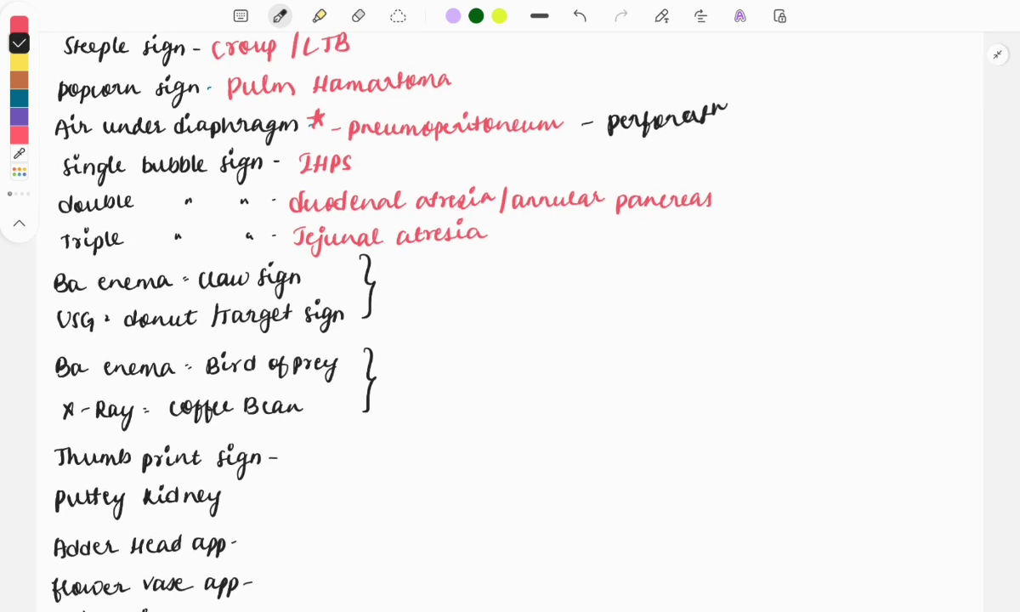
# Write Intussusception in red beside the bracketed claw and donut signs
pyautogui.scroll(3)
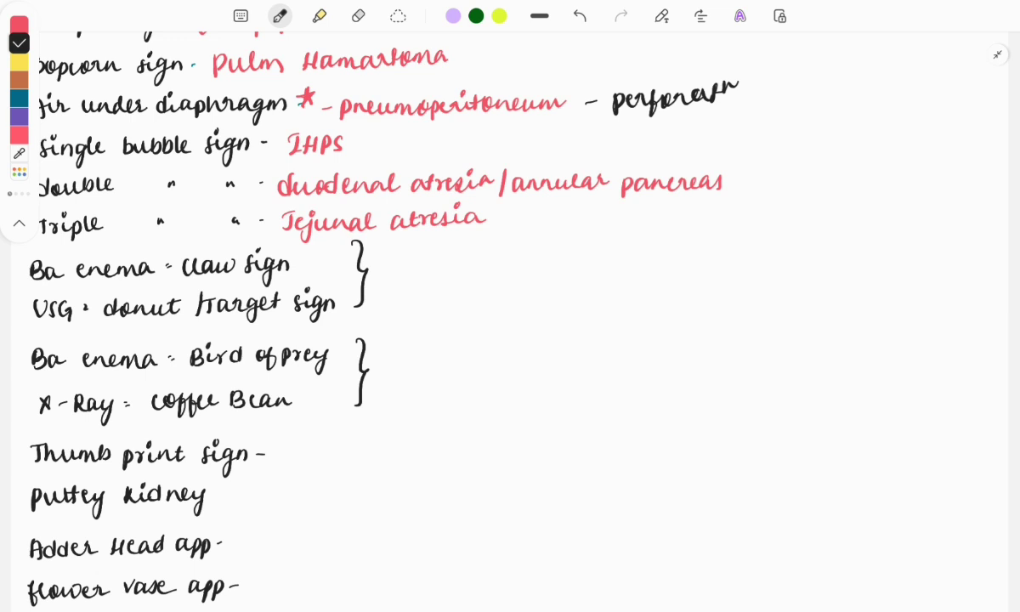
pyautogui.moveTo(399, 258); pyautogui.dragTo(397, 280)
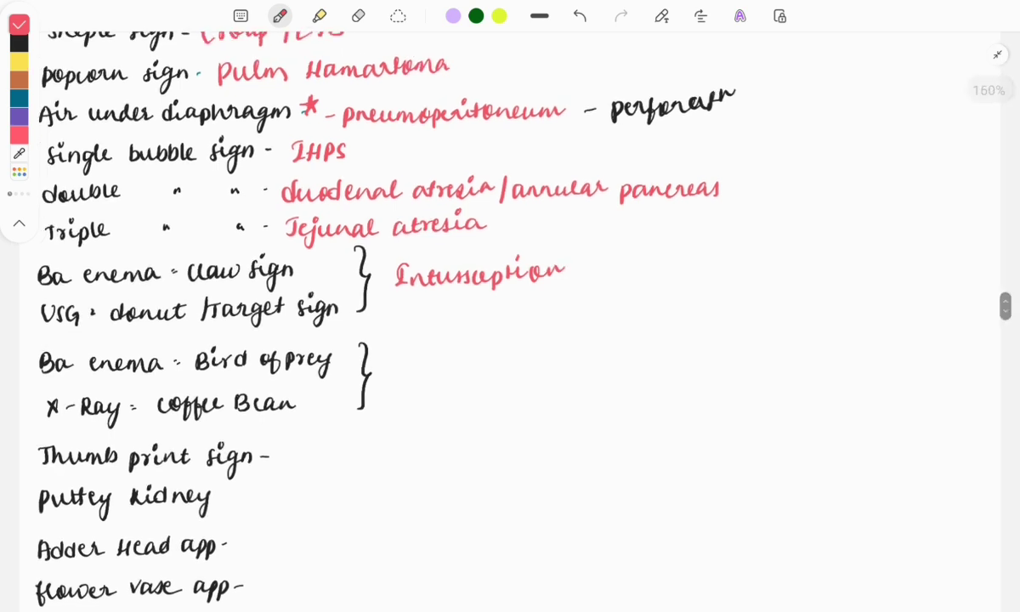
# Write Sigmoid volvulus in red beside the bracketed bird of prey and coffee bean signs
pyautogui.scroll(3)
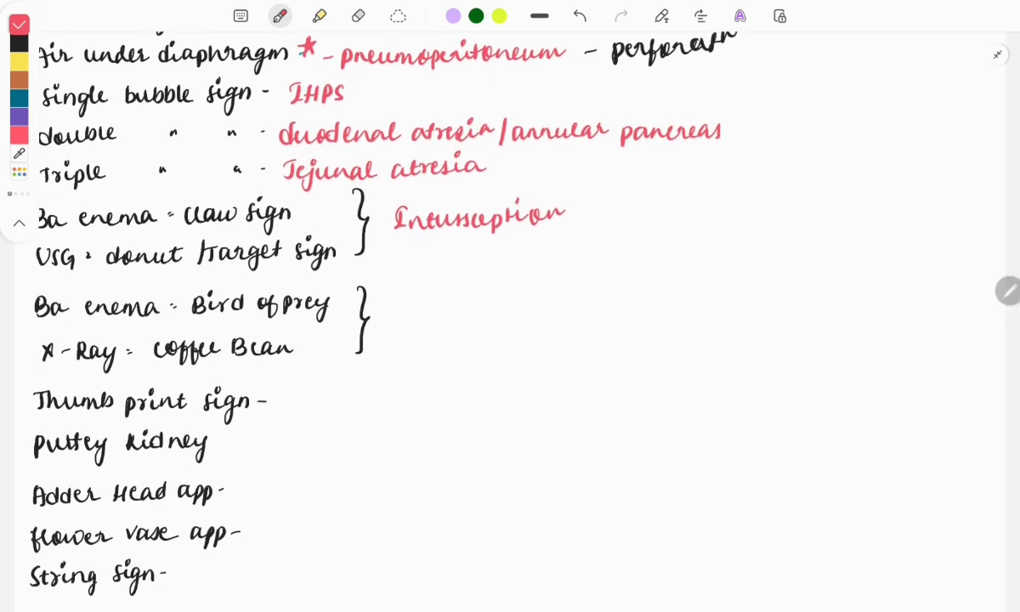
pyautogui.scroll(-3)
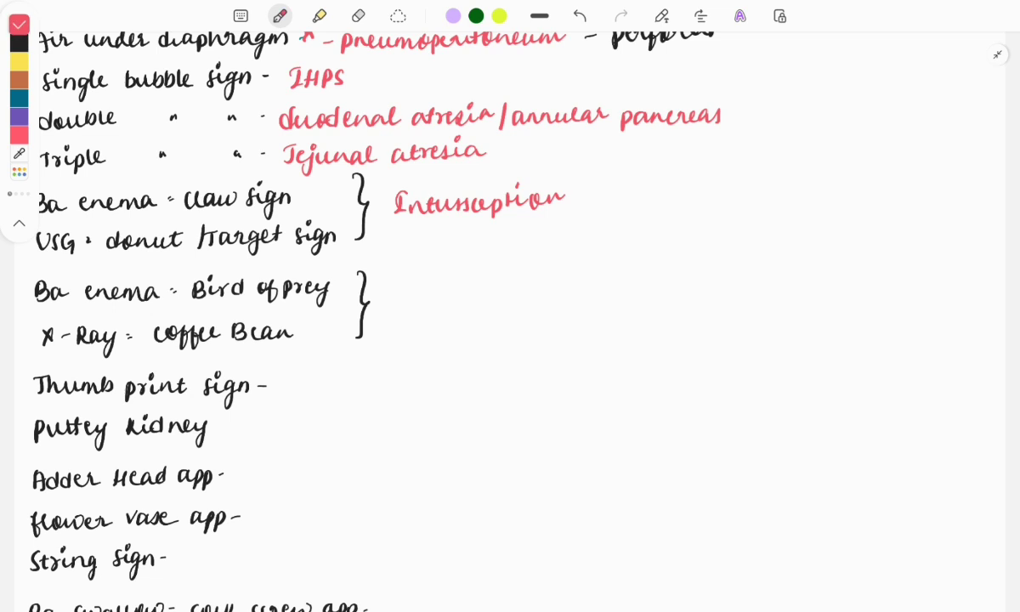
pyautogui.write('sig')
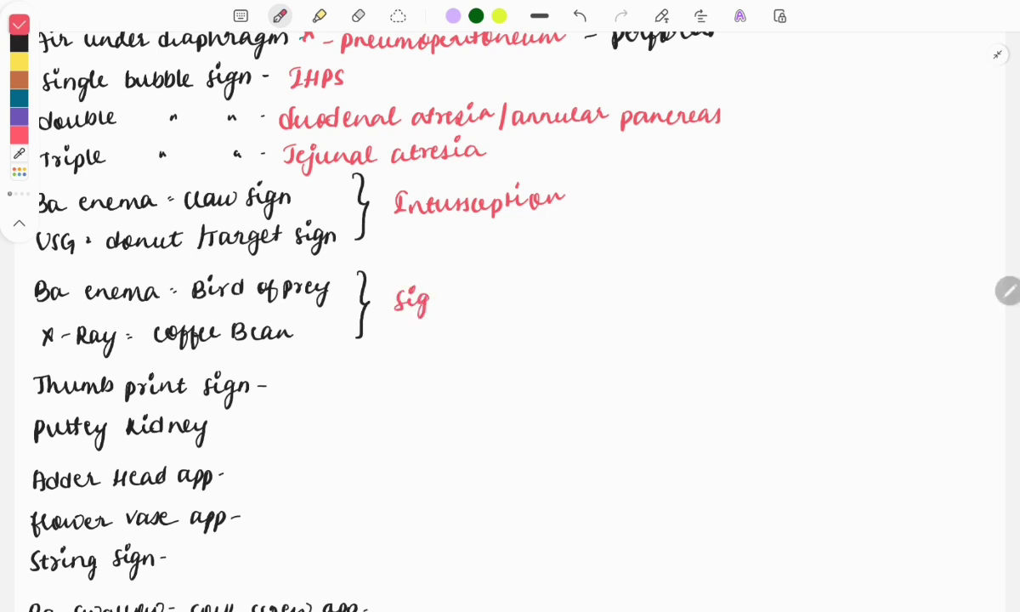
pyautogui.write('moid volvulus')
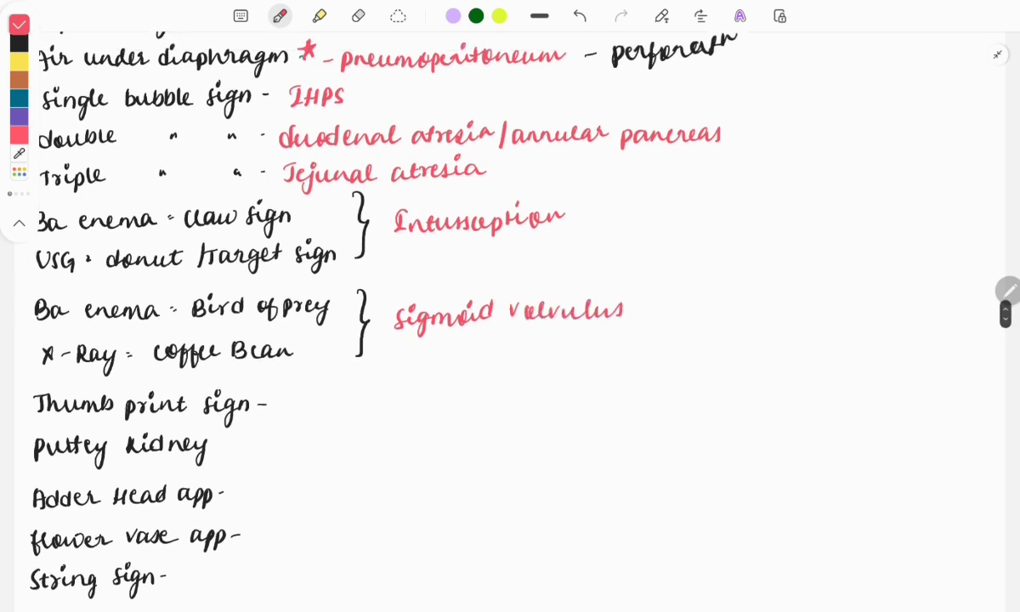
pyautogui.scroll(-3)
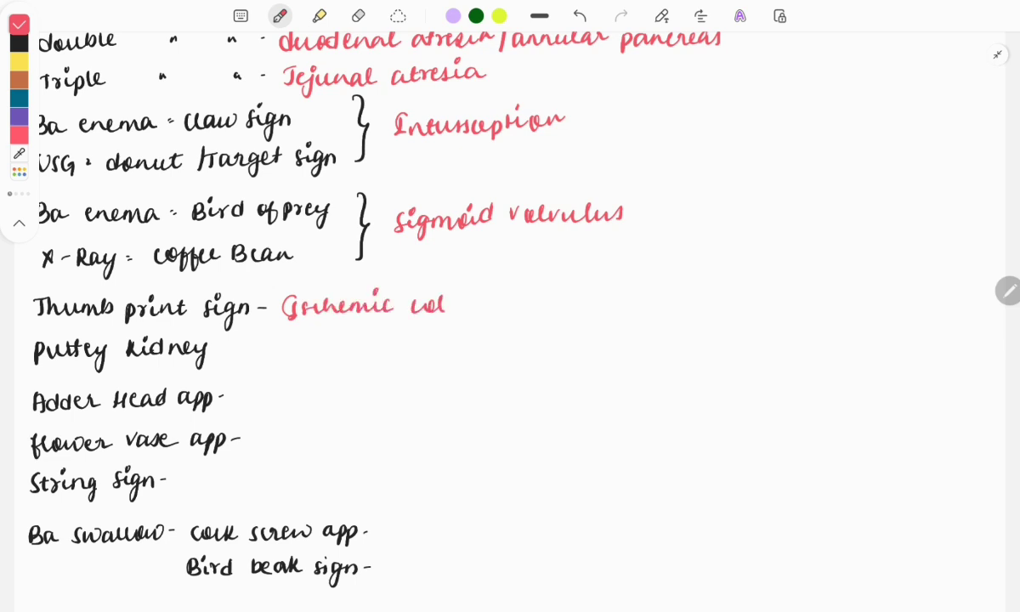
# Write Ischemic colitis, TB Renal and Ureterocele in red on the thumb print, putty kidney and adder head lines
pyautogui.write('itis')
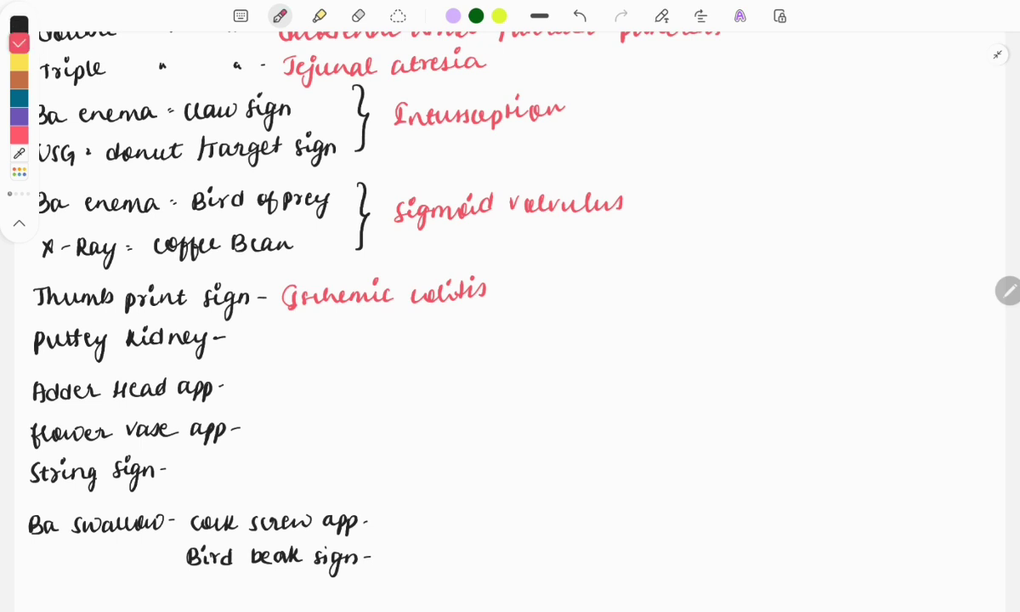
pyautogui.click(254, 338)
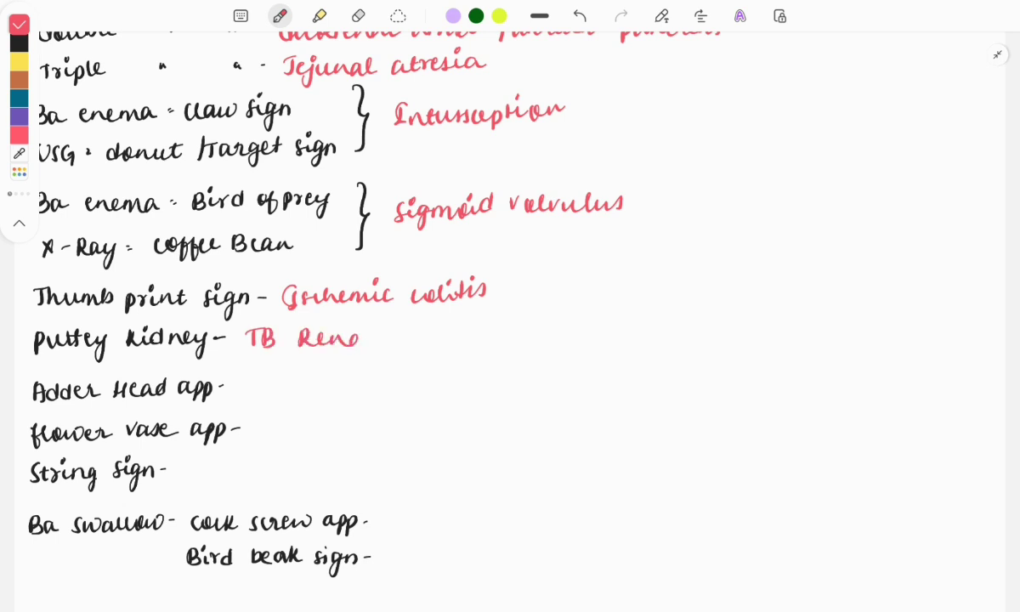
pyautogui.scroll(3)
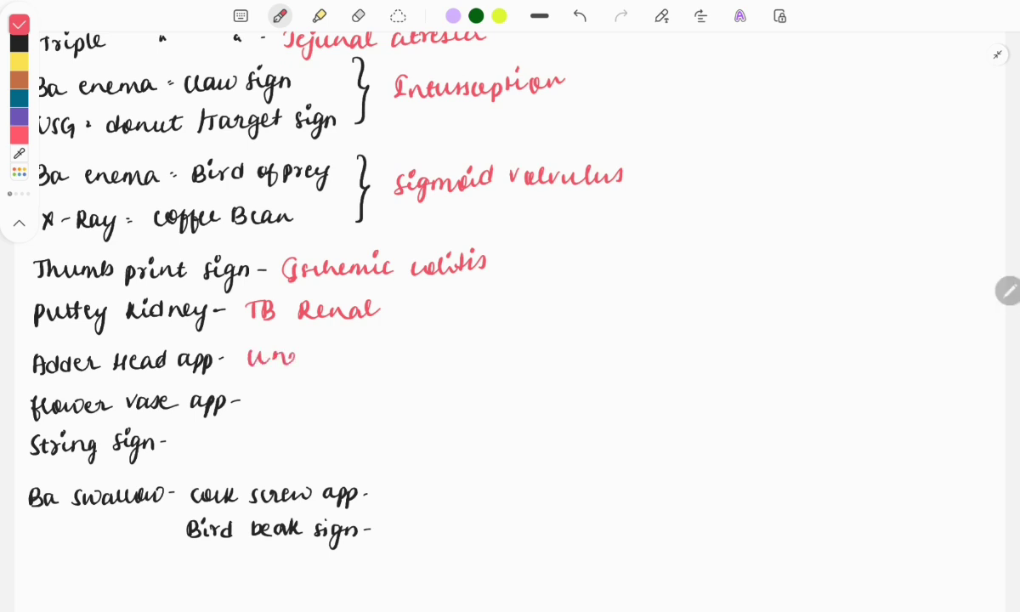
pyautogui.write('uretrocele')
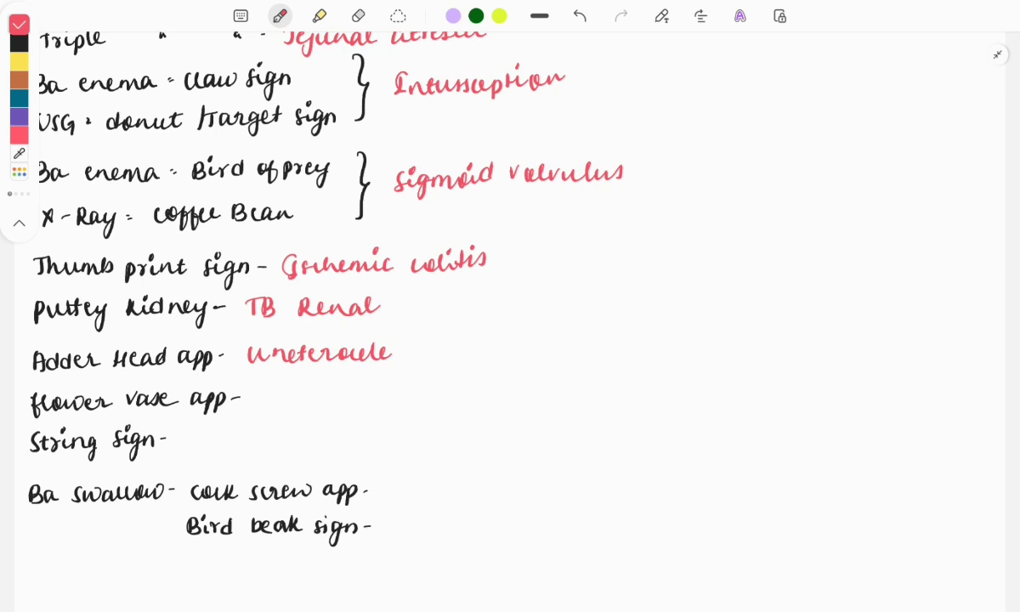
# Write Horse shoe K with yellow highlight and Ileocecal TB/Crohn's d/s for the flower vase and string sign lines
pyautogui.write('Horse')
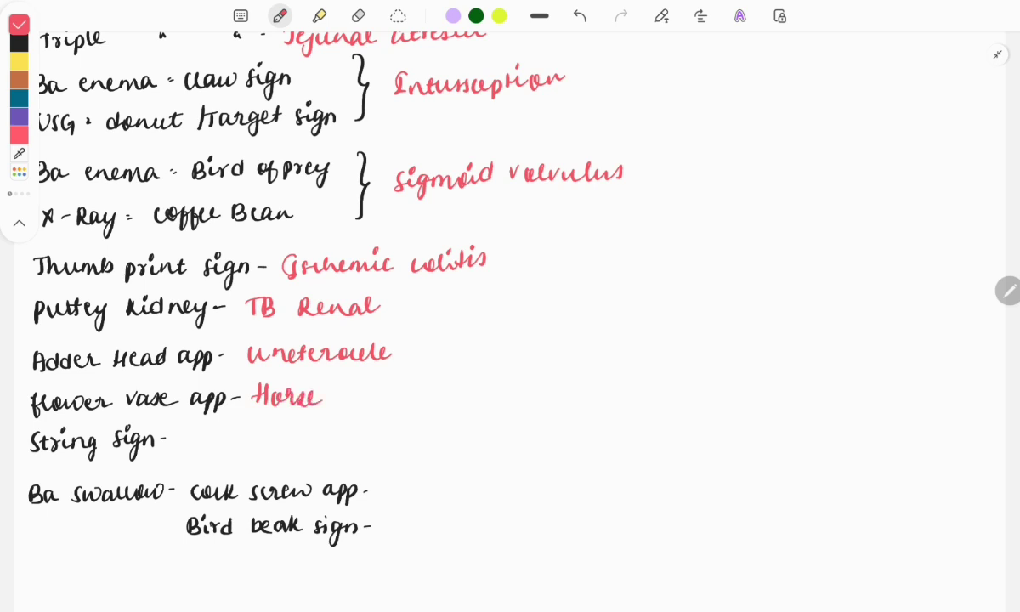
pyautogui.write('shoe B')
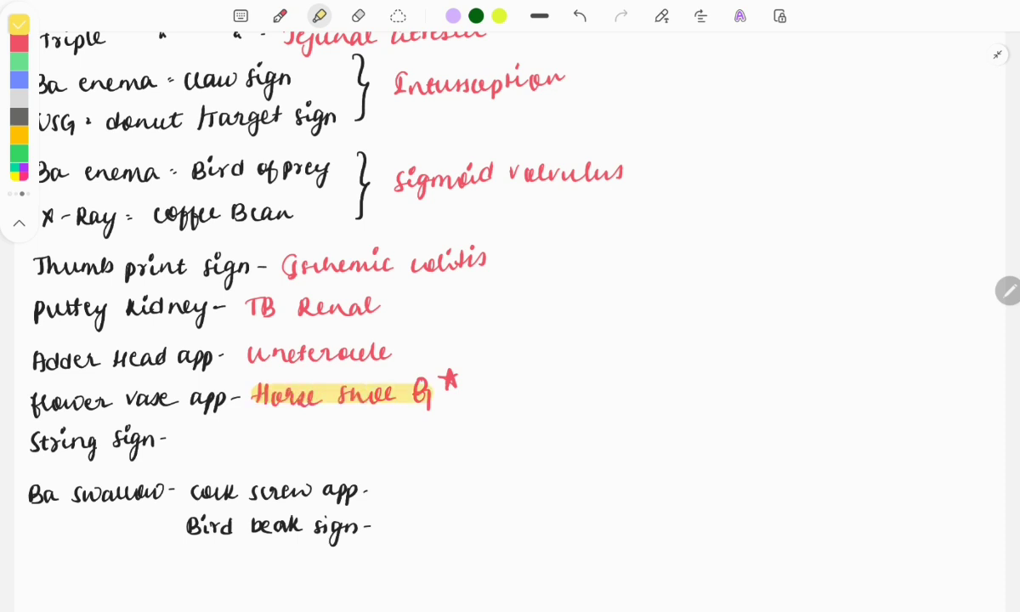
pyautogui.click(279, 16)
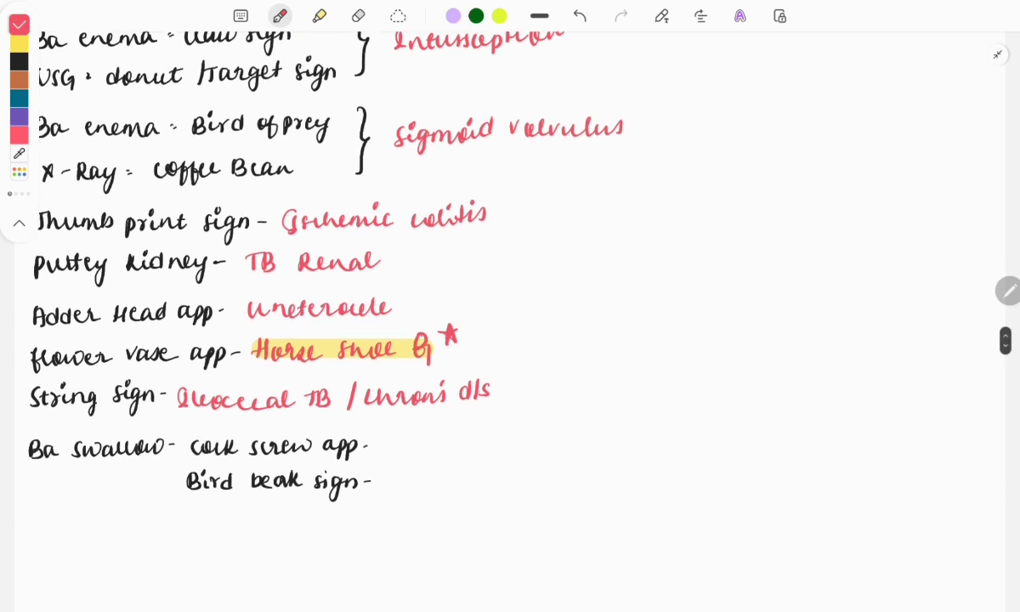
pyautogui.scroll(3)
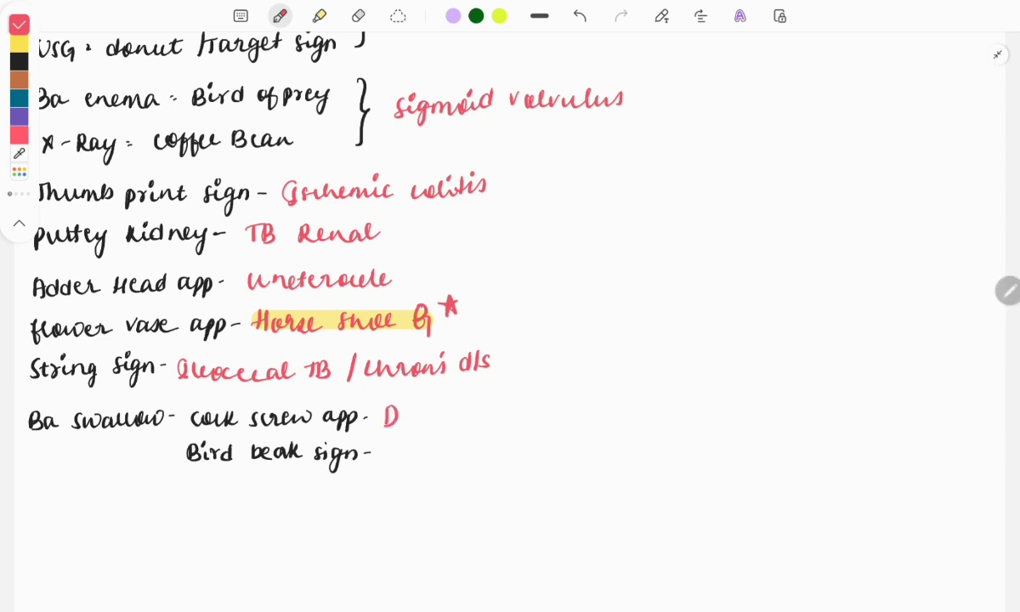
# Write Diffuse esophageal spasm and Achalasia cardia in red, highlighting Achalasia cardia in yellow
pyautogui.write('Diffuse esophageal spasm')
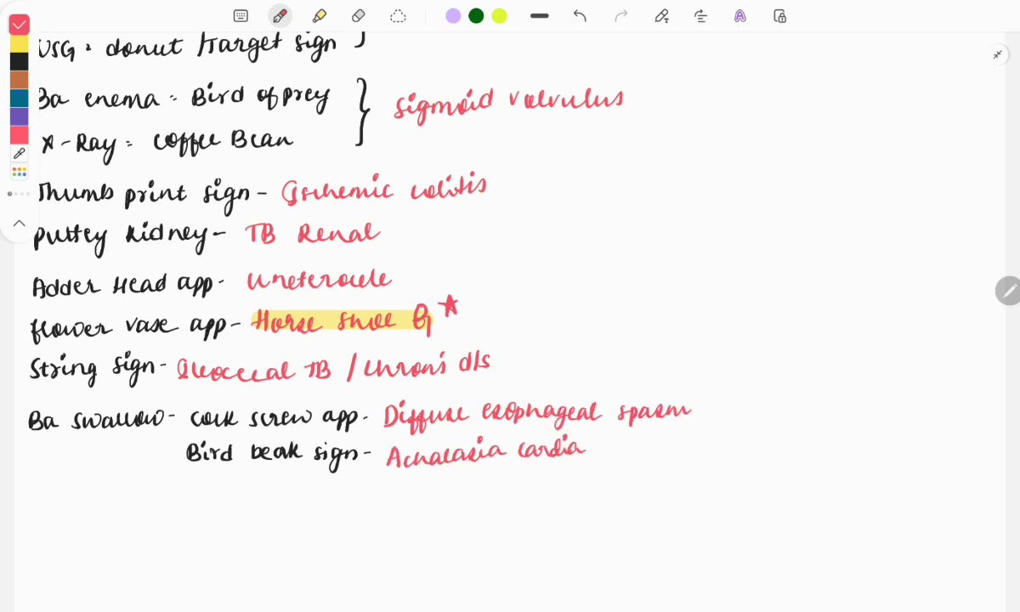
pyautogui.click(19, 23)
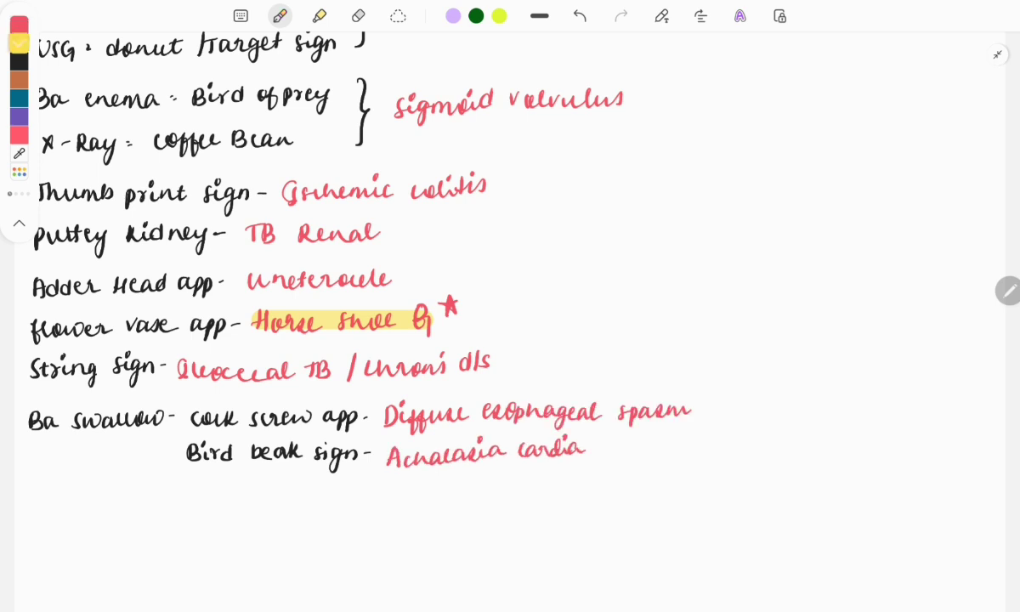
pyautogui.click(19, 24)
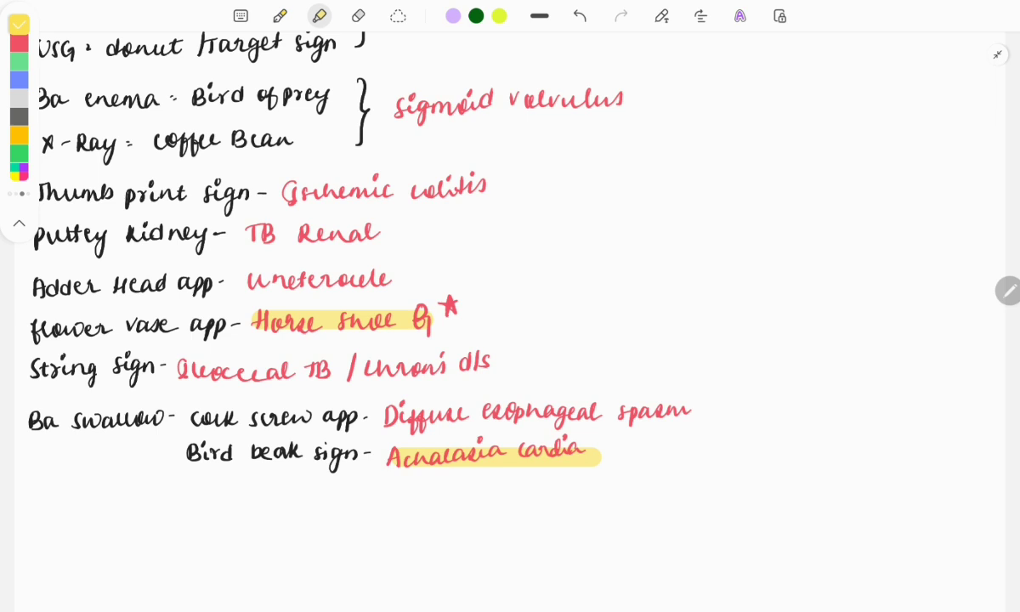
pyautogui.scroll(3)
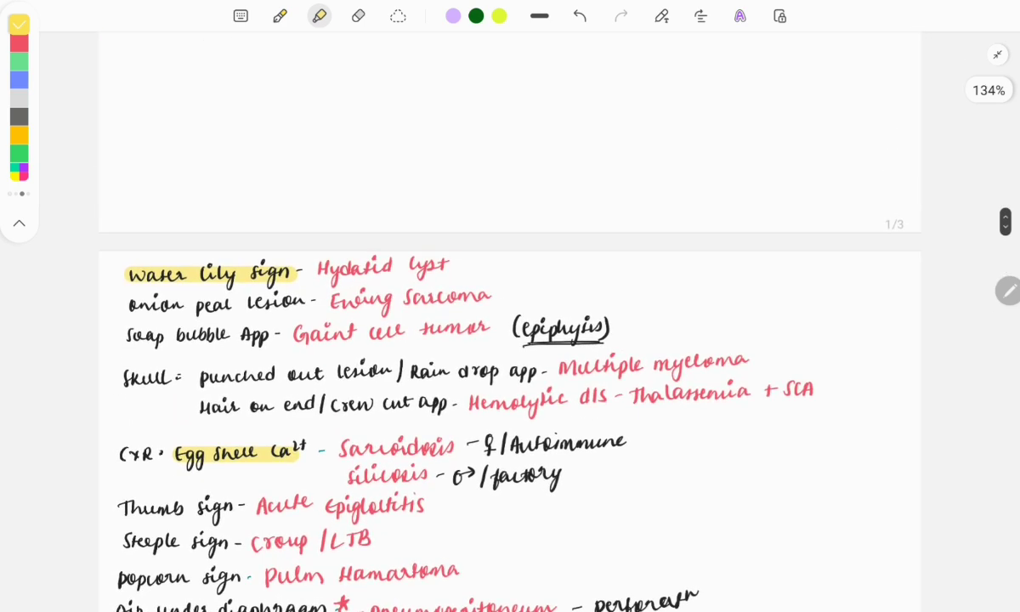
# Scroll back up to review the FAST scan and radiosensitivity notes
pyautogui.scroll(3)
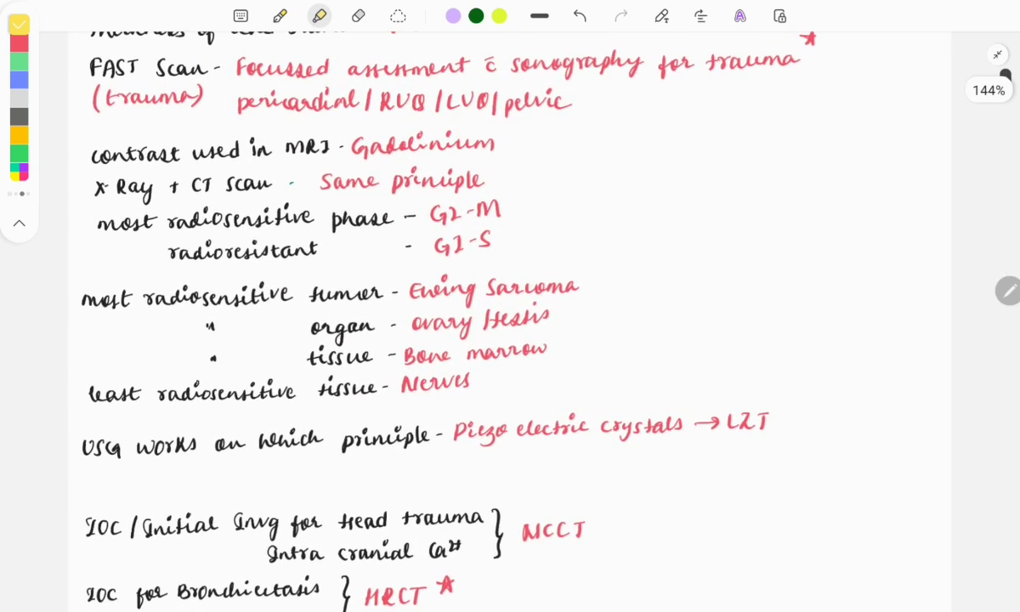